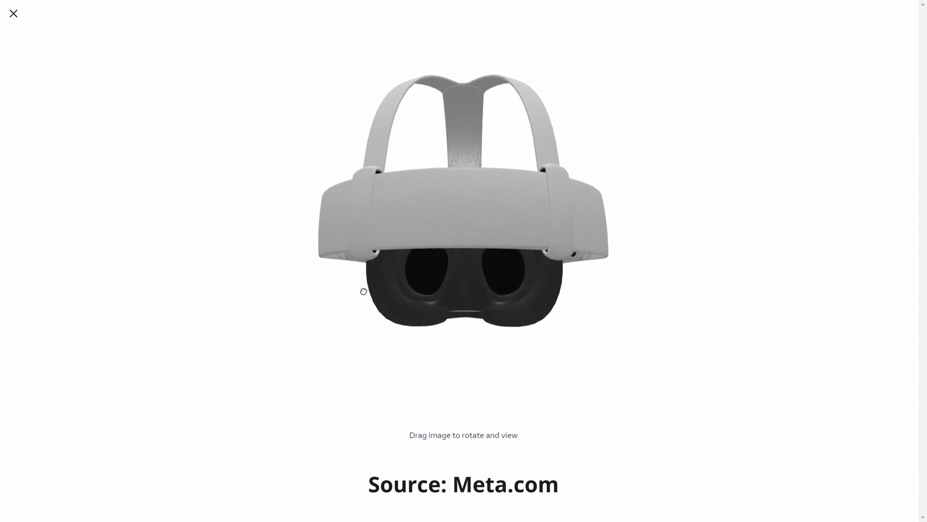
- Rotate the 3D headset to view its side, front from above, underside and inside the strap
drag(363, 291, 438, 317)
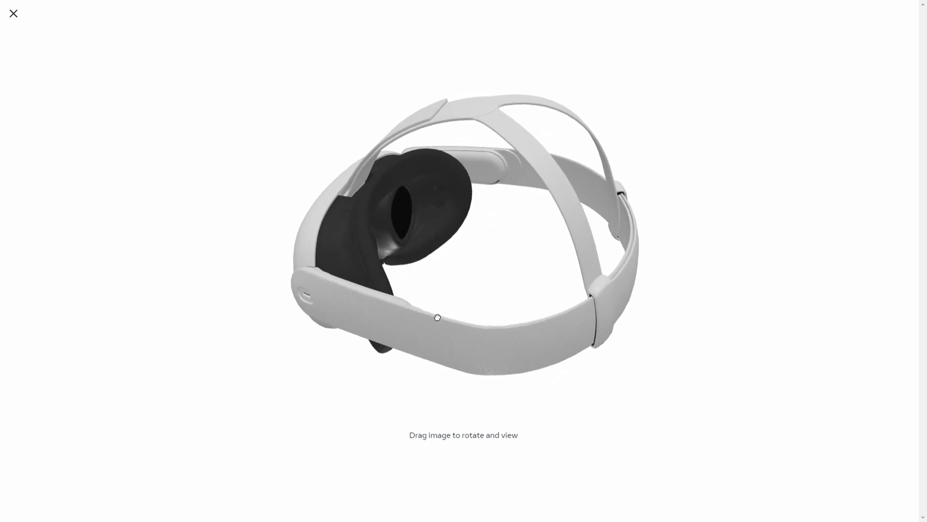
drag(437, 317, 507, 291)
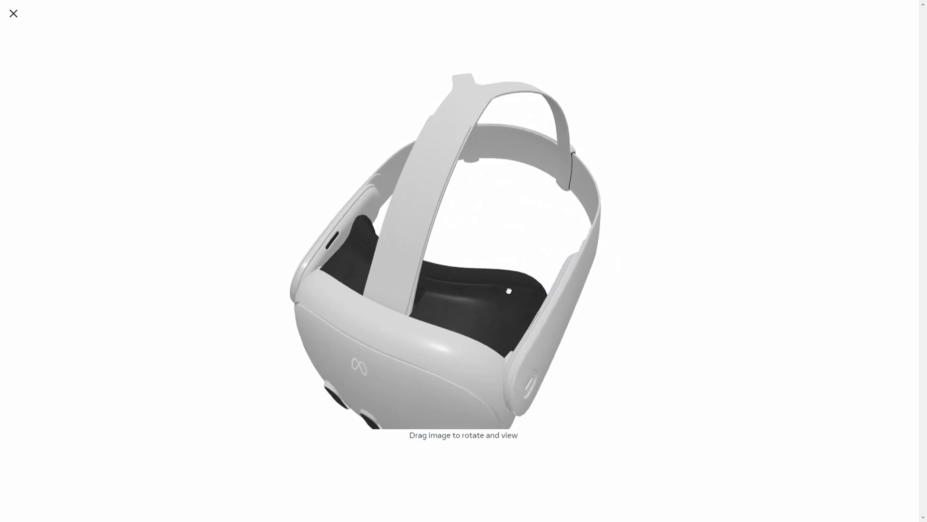
drag(507, 290, 567, 244)
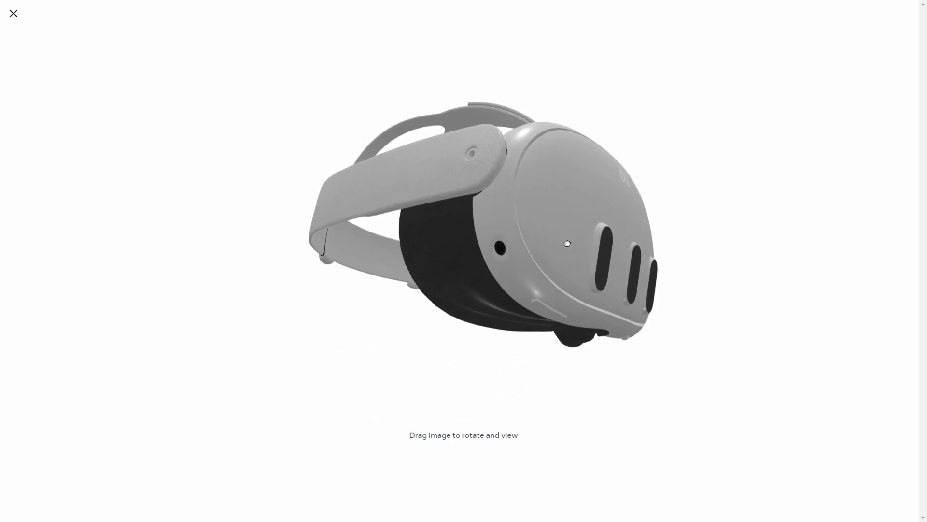
drag(567, 244, 522, 235)
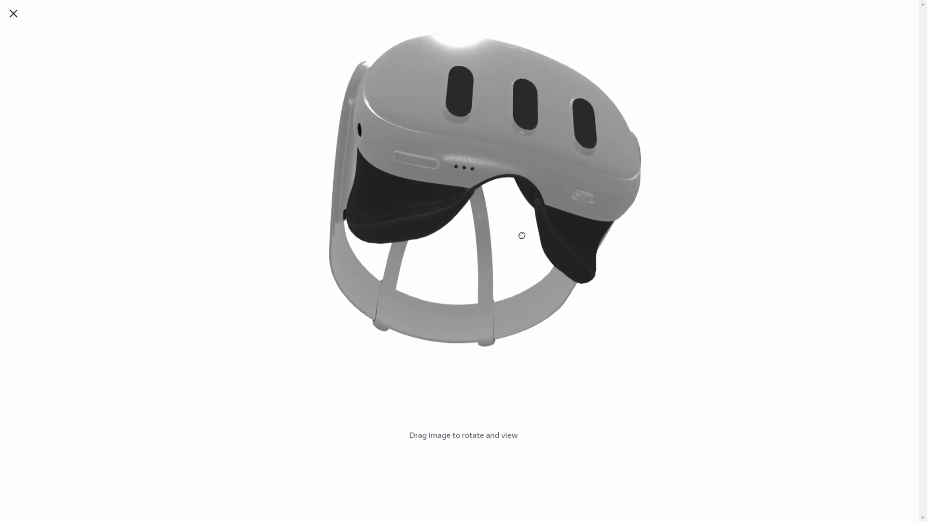
drag(523, 235, 504, 228)
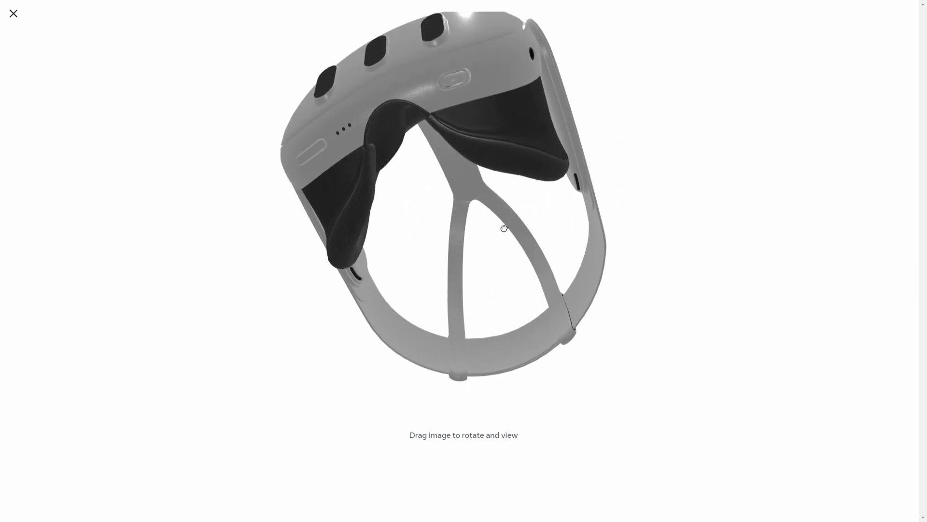
- Turn the headset to its back and strap side, then front and underside again
drag(502, 228, 460, 270)
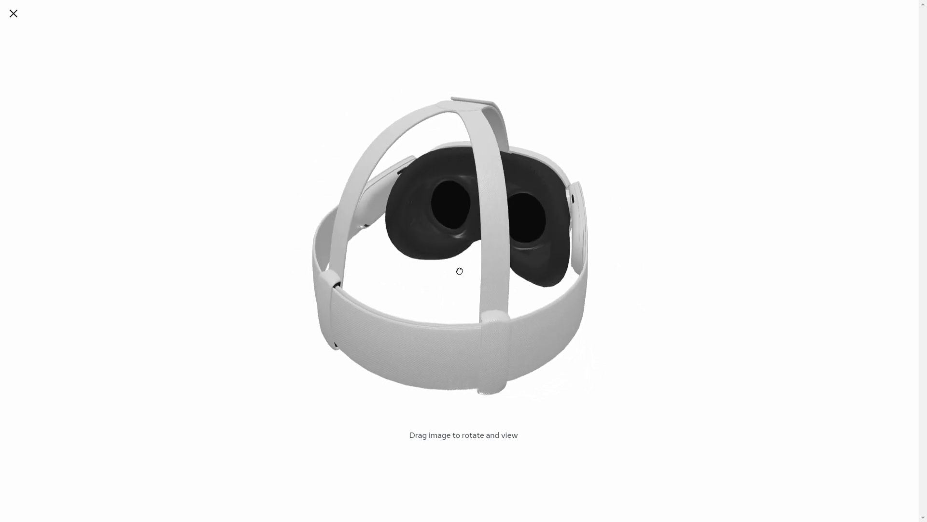
drag(460, 271, 527, 261)
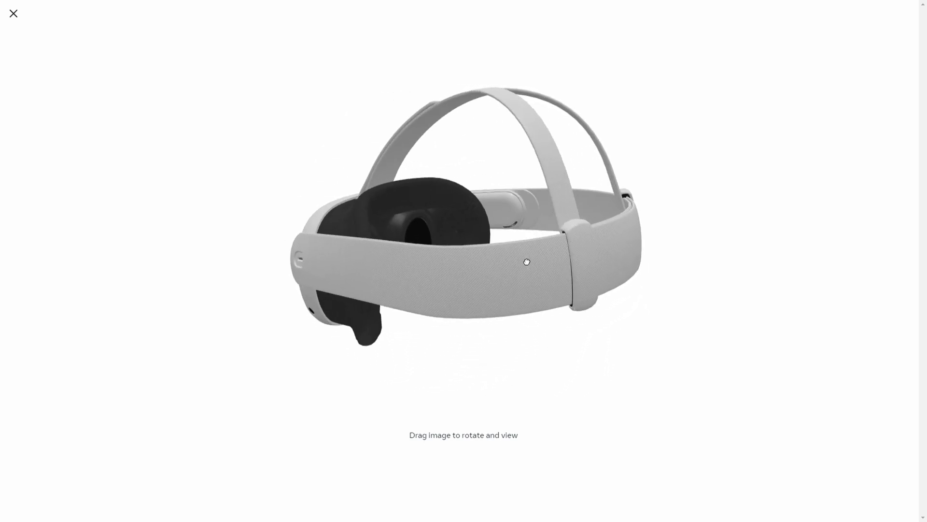
drag(525, 262, 442, 244)
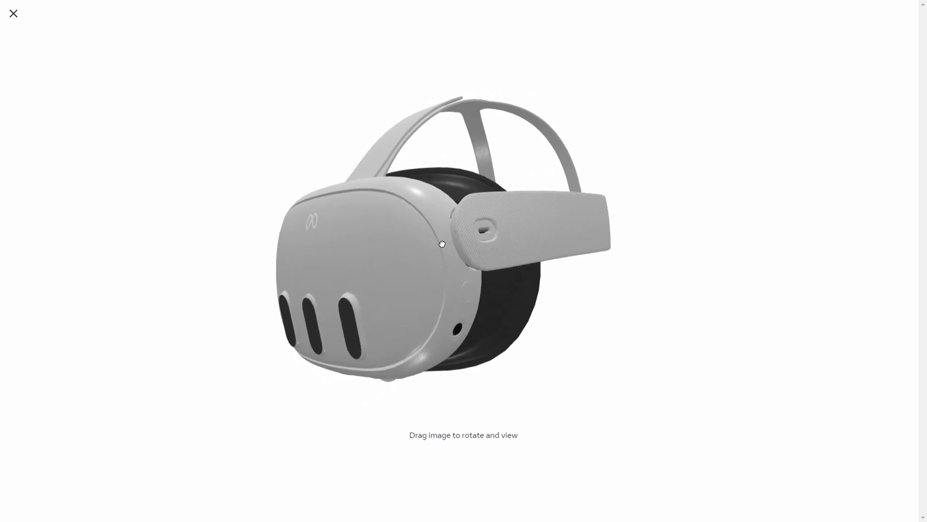
drag(441, 243, 470, 212)
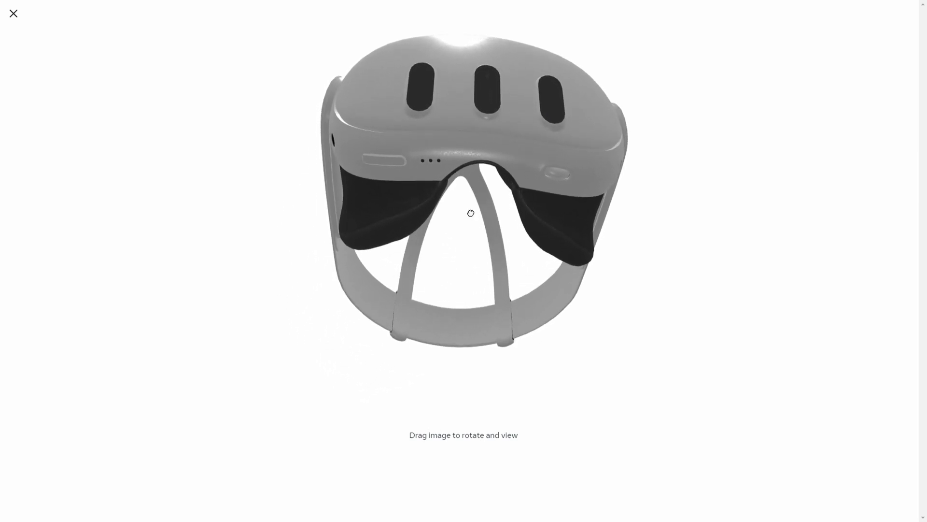
drag(471, 213, 462, 202)
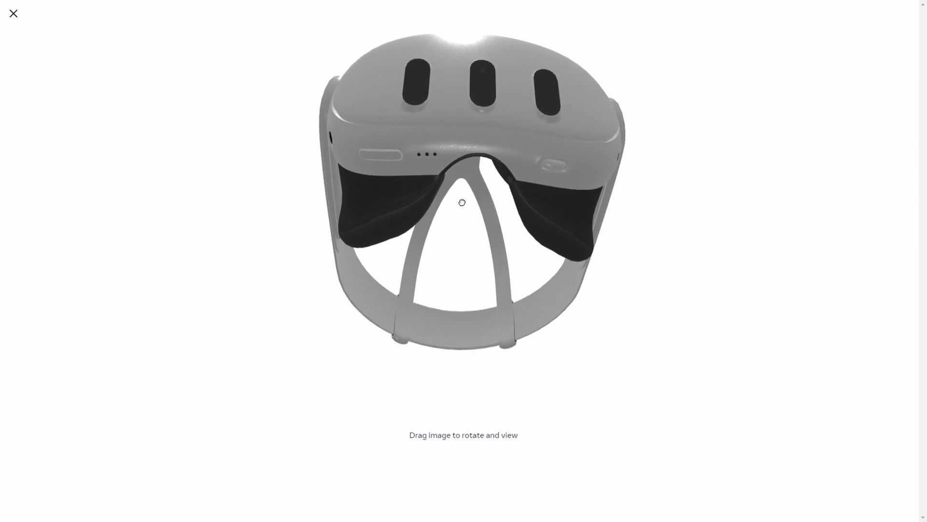
scroll(down, 3)
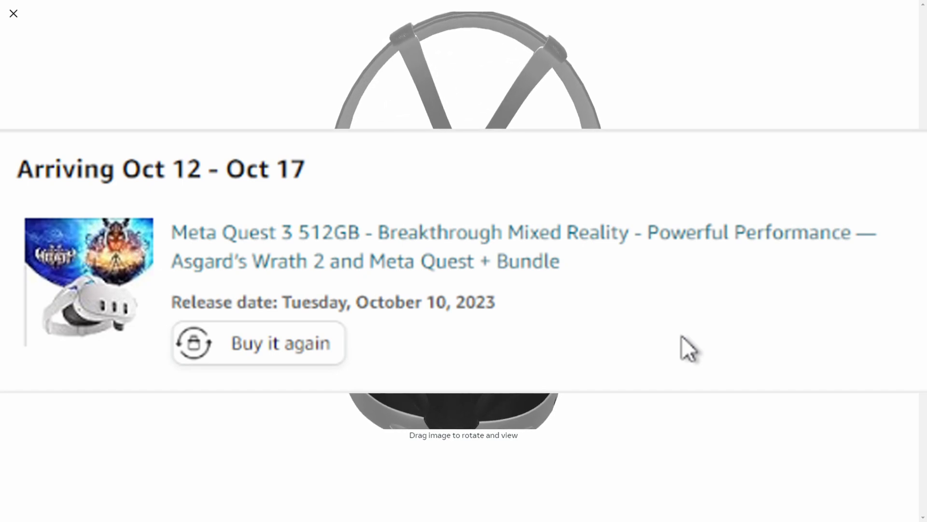
click(12, 12)
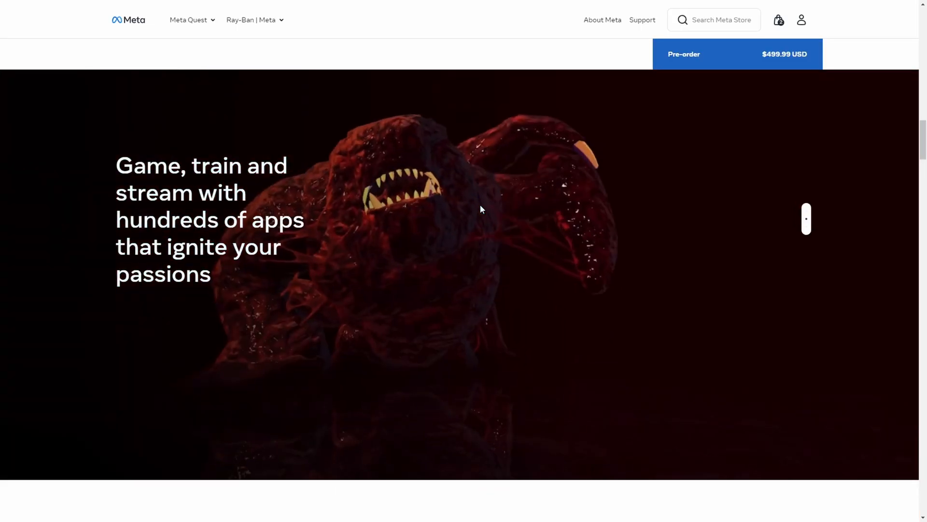
- Reach 'Redesigned from the inside out' and review the head strap hotspot, paging to Pancake Lens and back
scroll(down, 3)
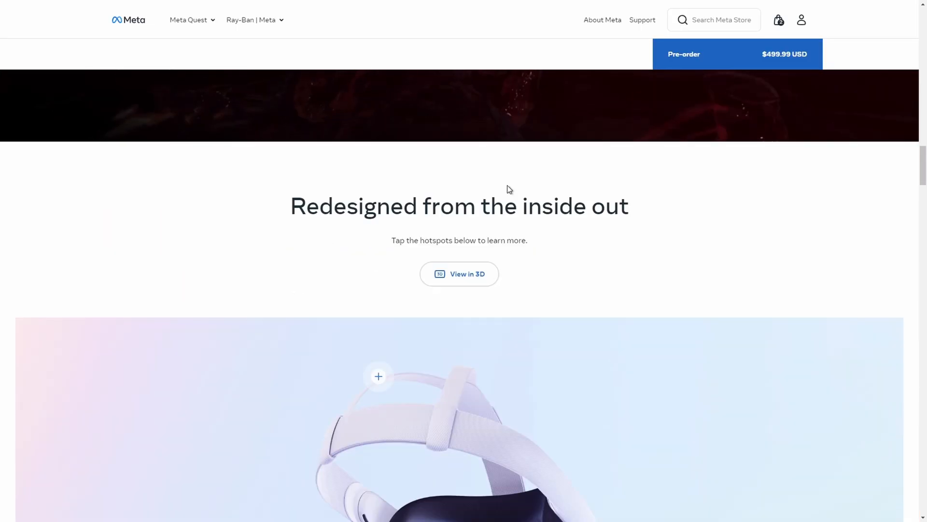
scroll(down, 3)
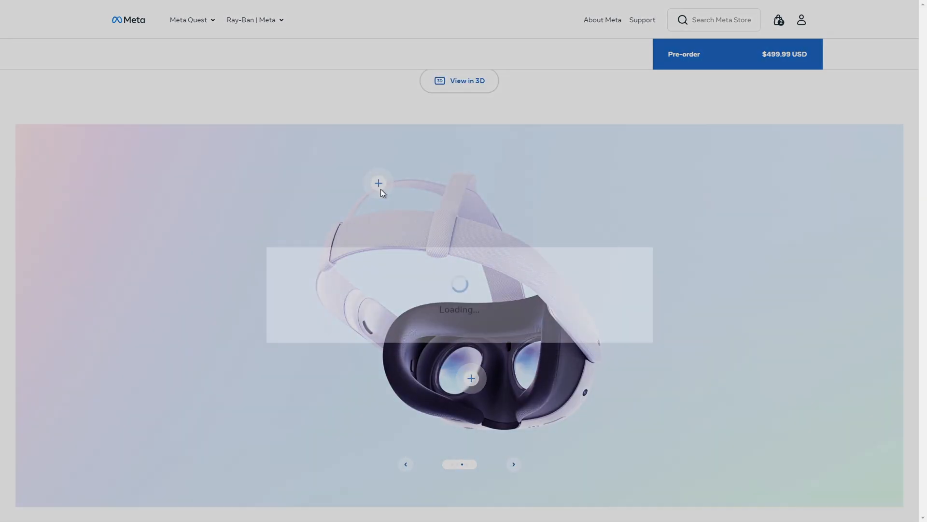
click(379, 183)
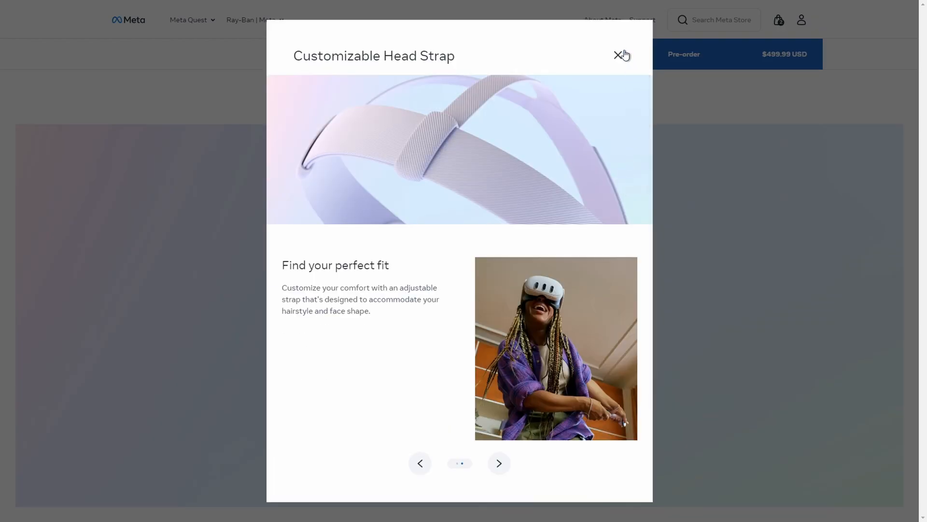
click(498, 463)
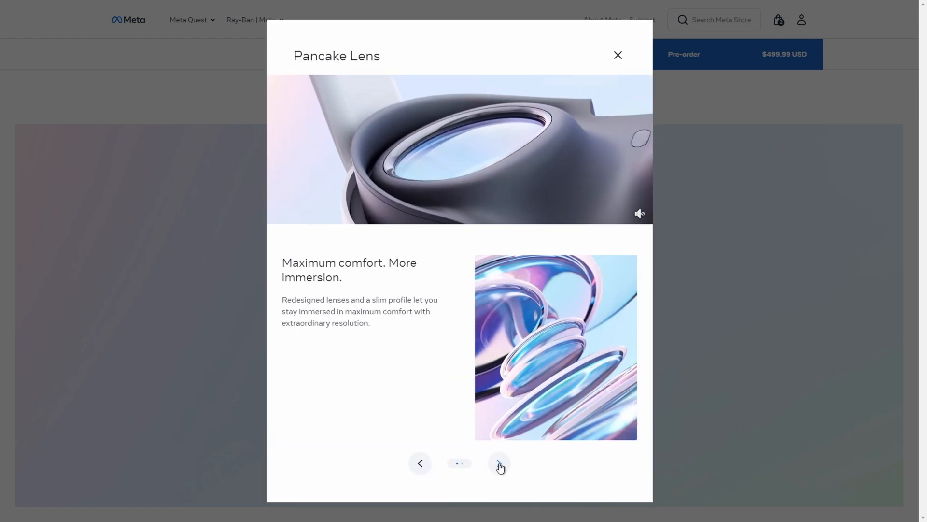
click(498, 463)
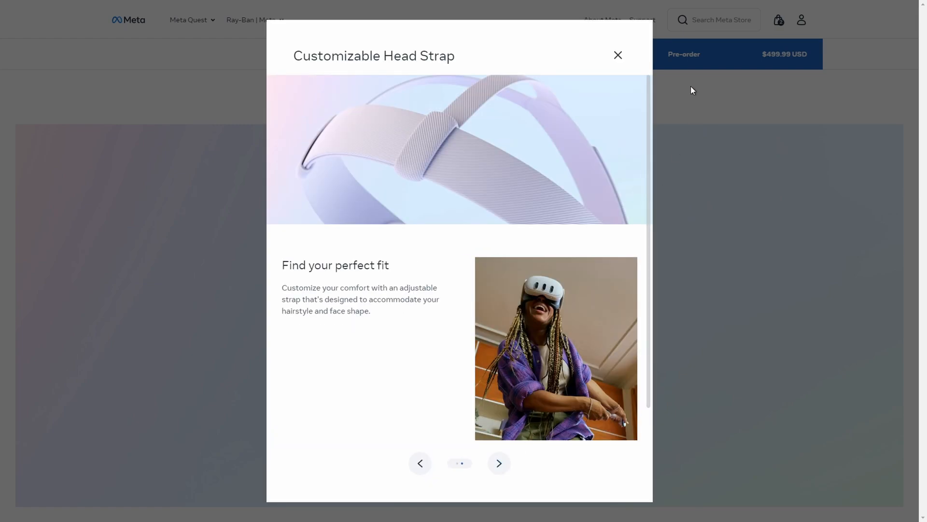
click(617, 55)
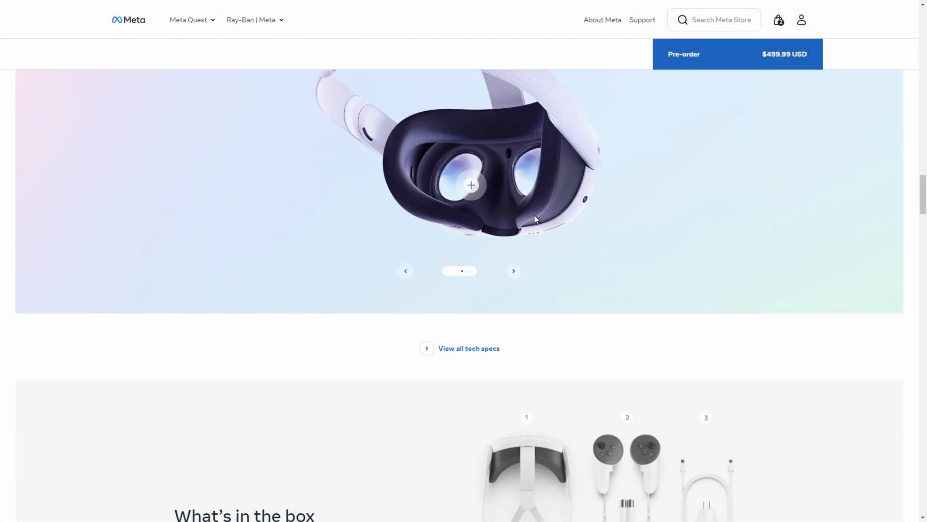
- Review the pancake lens hotspot details, then move the showcase on to Touch Plus Controllers
click(471, 185)
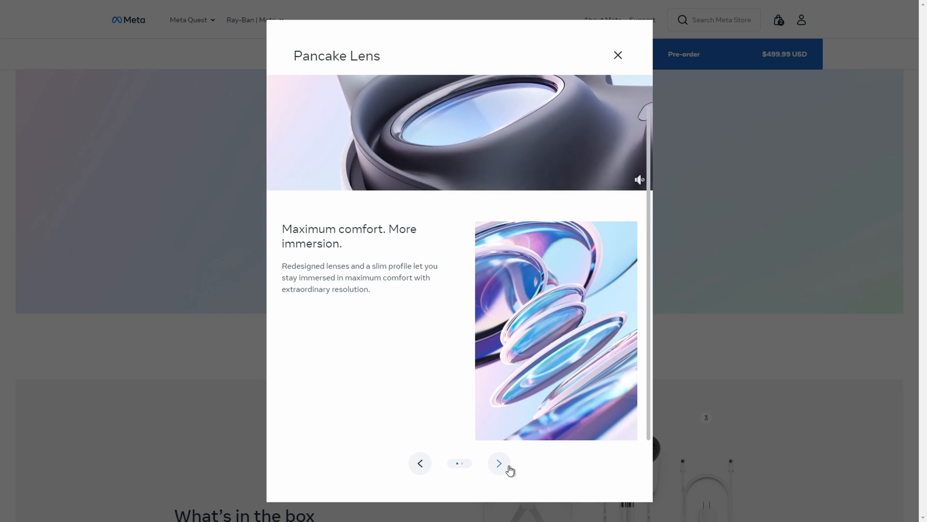
click(617, 55)
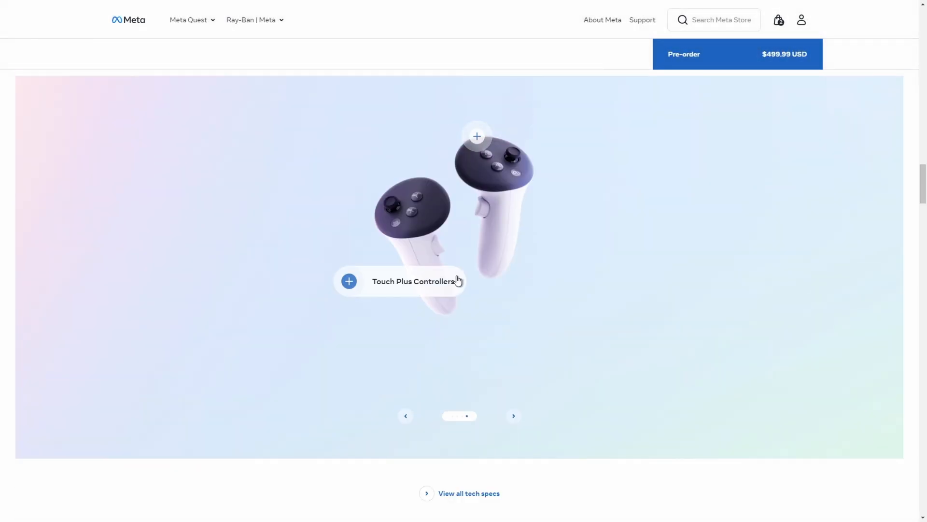
- View the Touch Plus Controllers hotspot, paging between it and TruTouch Haptics several times
click(349, 281)
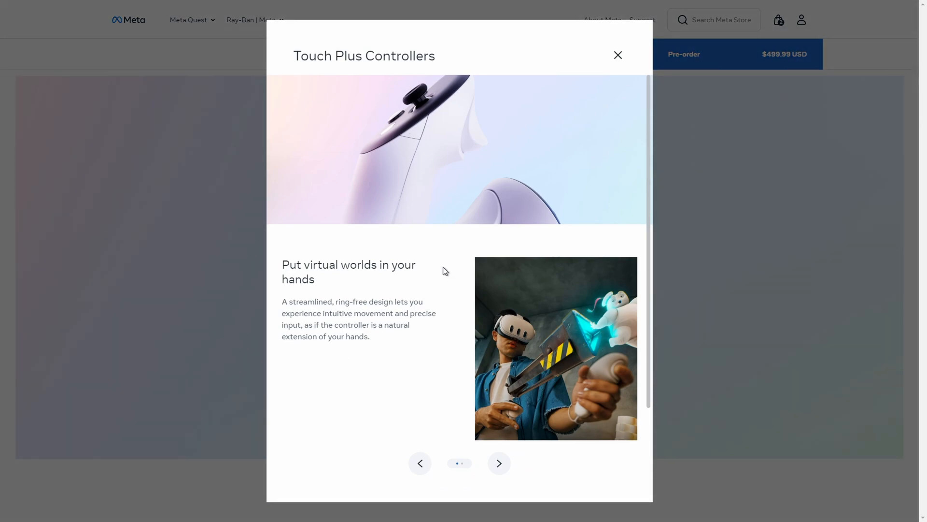
mouse_move(414, 271)
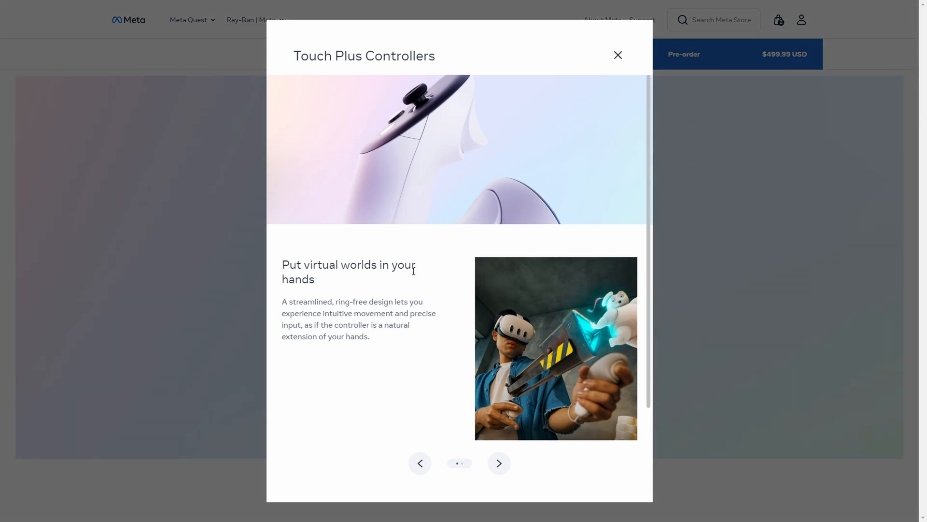
click(499, 463)
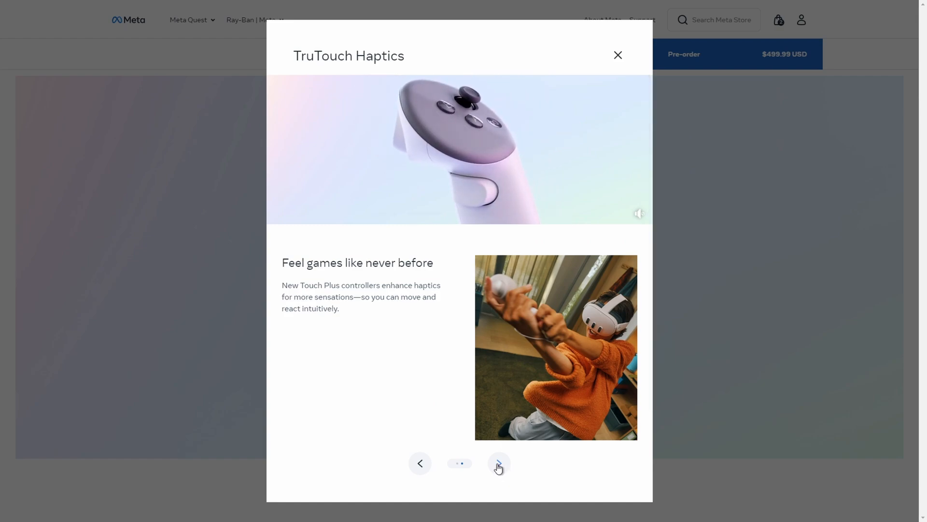
click(499, 462)
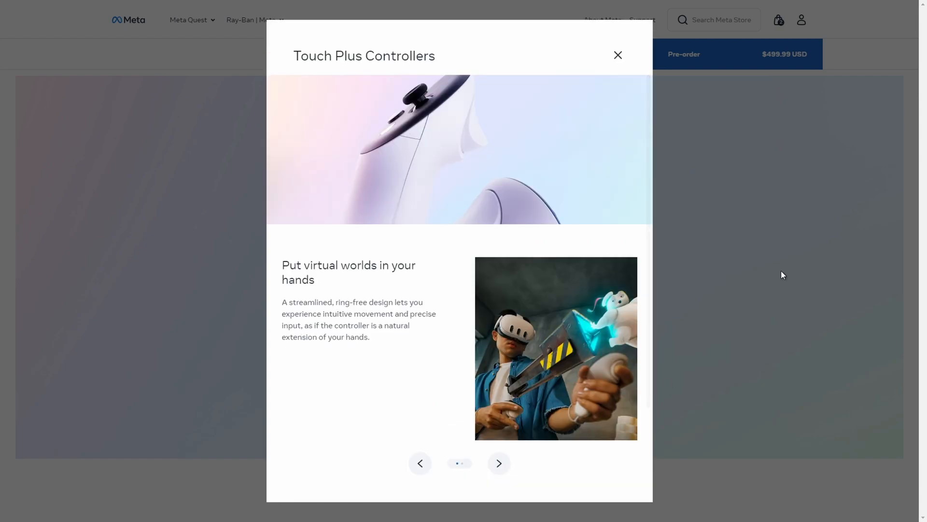
click(498, 463)
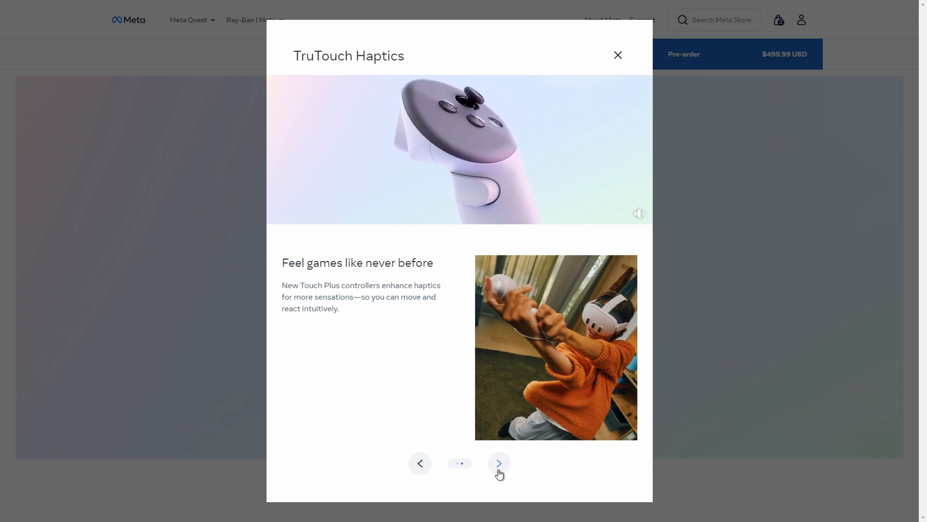
click(498, 462)
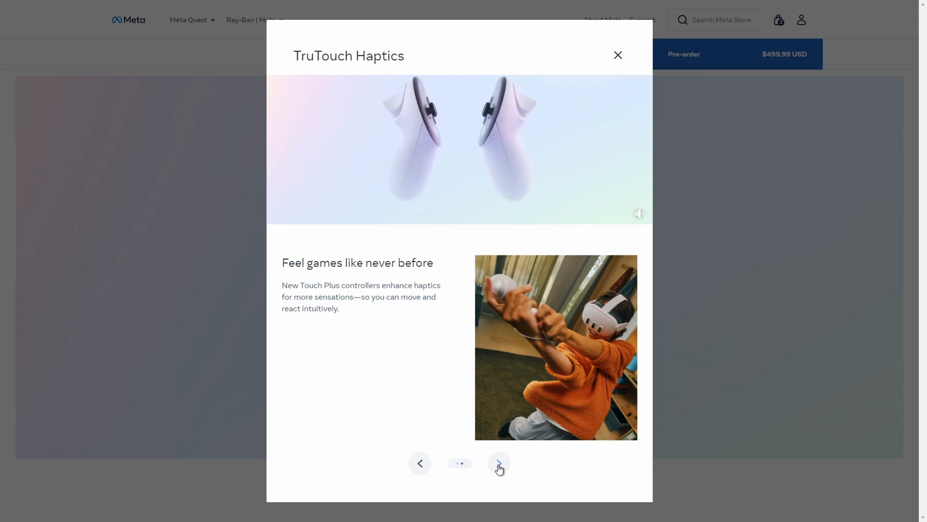
click(498, 463)
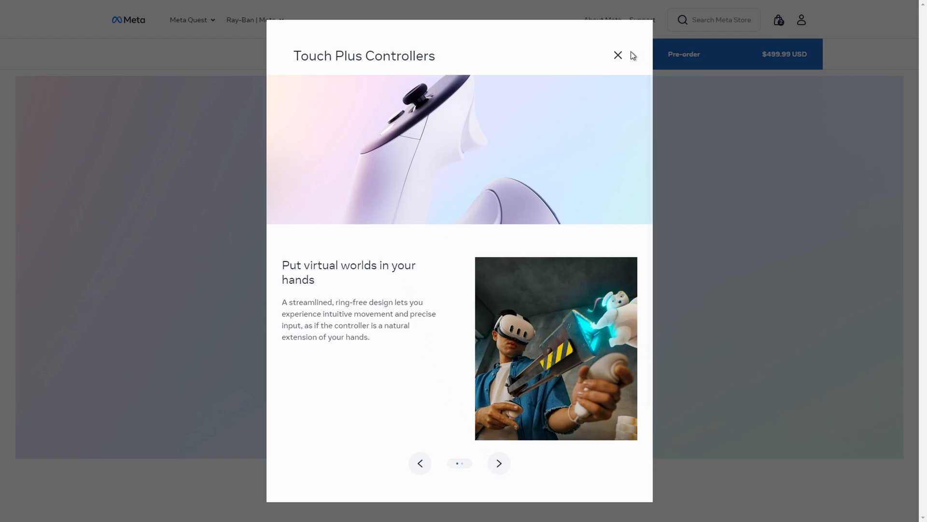
- Page the feature dialog from Dual RGB Camera to Processing Power, then close it back to the page
click(618, 55)
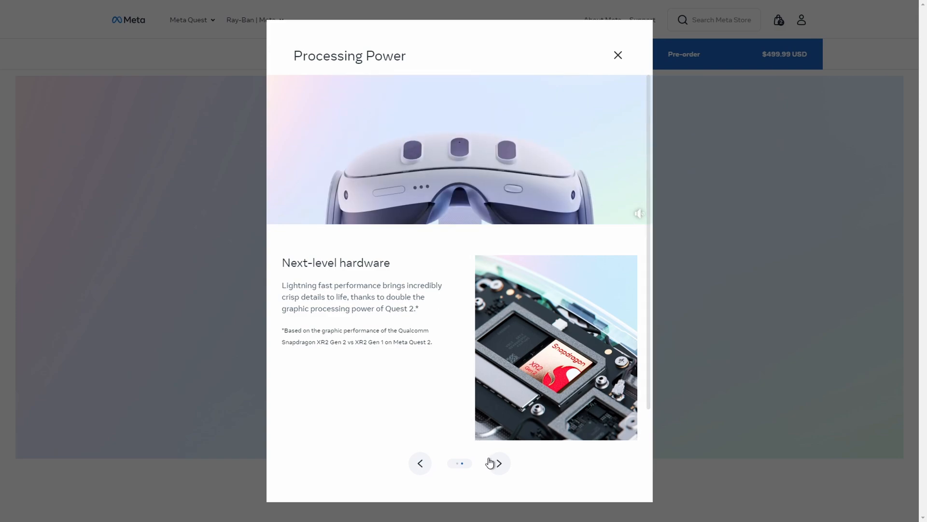
click(499, 463)
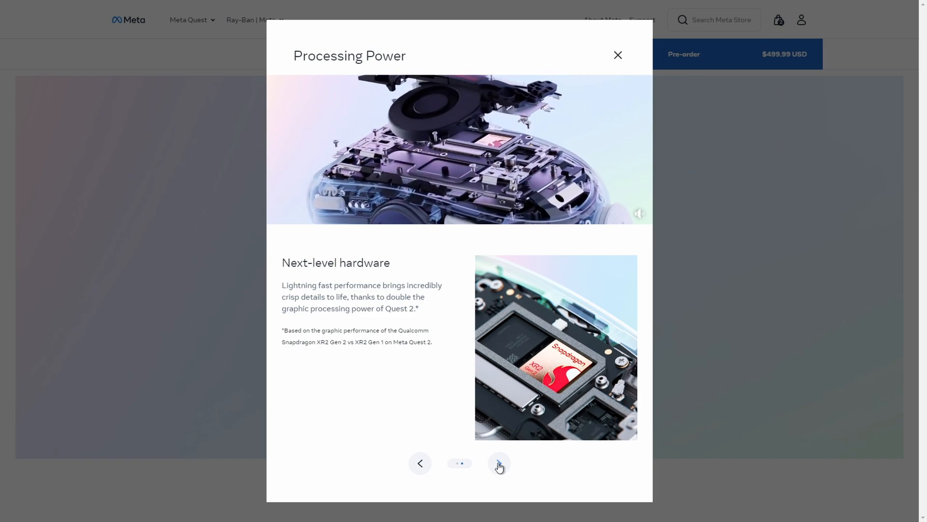
click(499, 463)
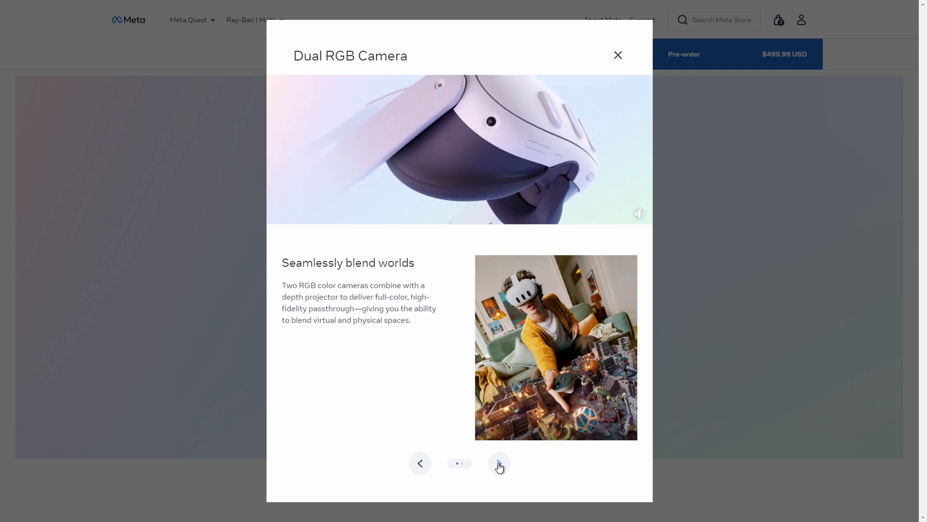
click(498, 463)
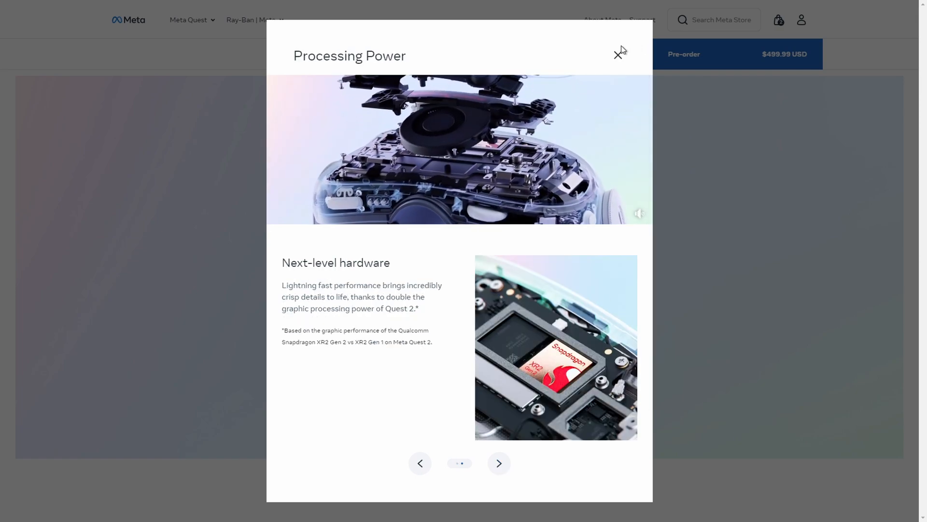
click(619, 53)
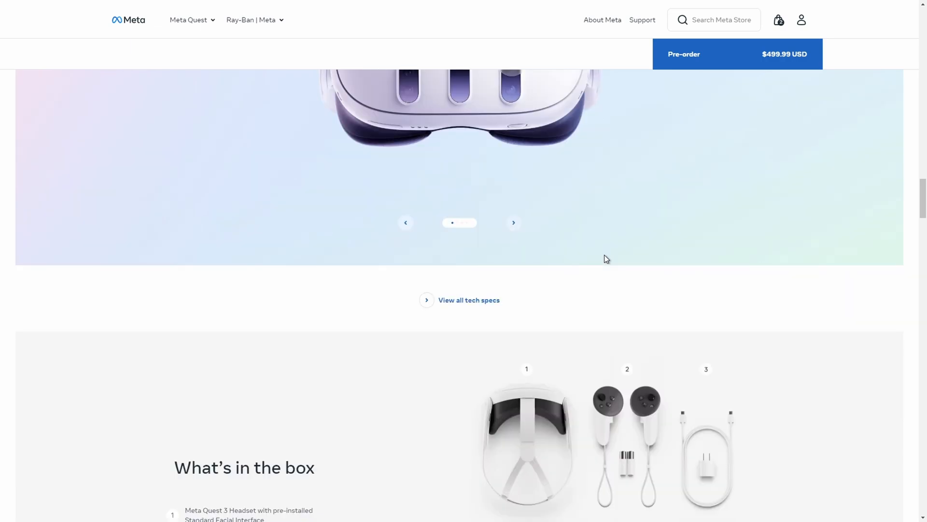
- Scroll into 'What's in the box' showing headset, controllers, cable, warranty and bundled extras
scroll(down, 3)
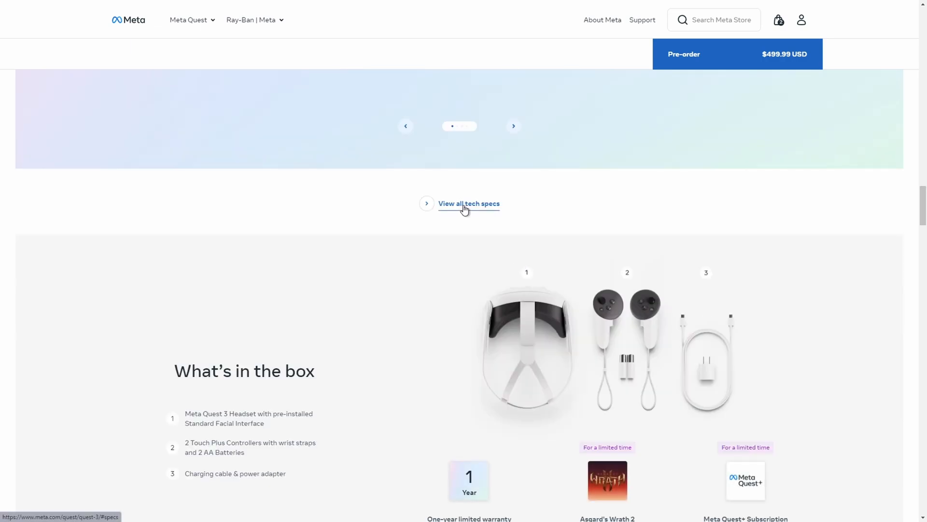
scroll(down, 3)
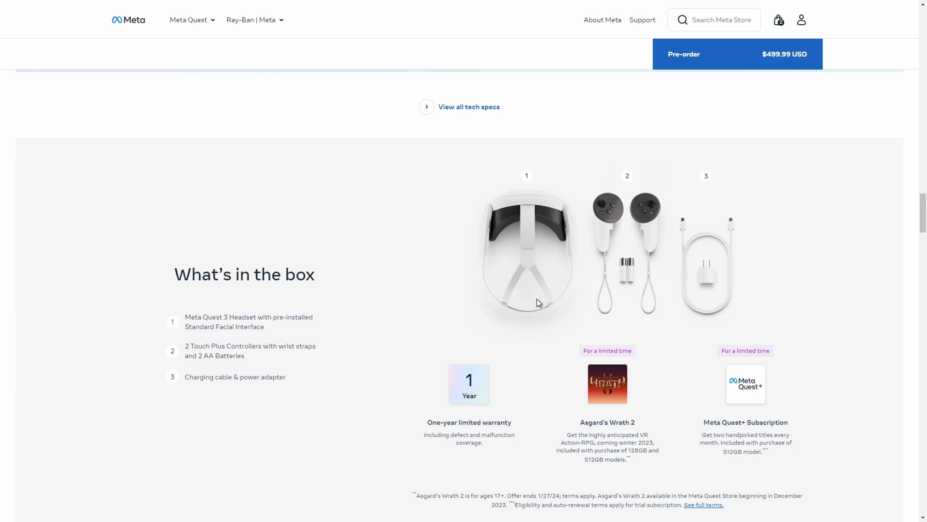
mouse_move(631, 269)
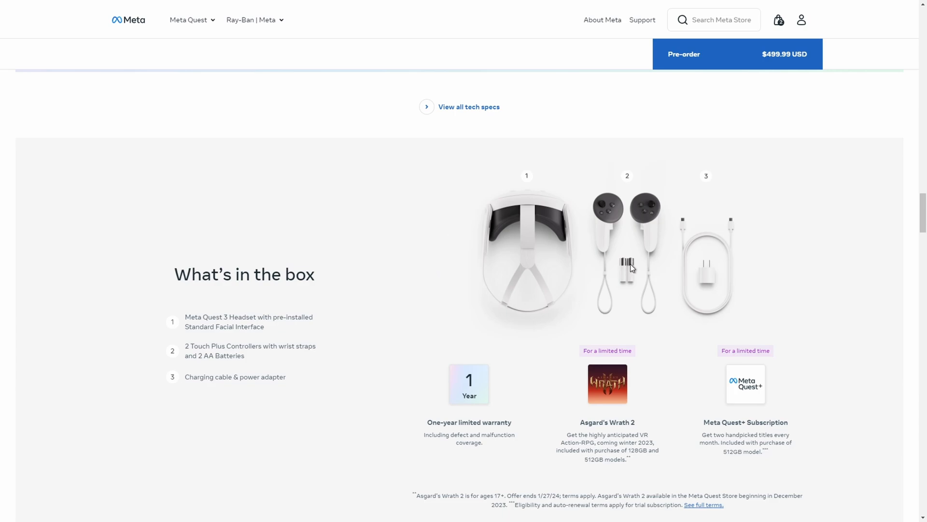
mouse_move(621, 271)
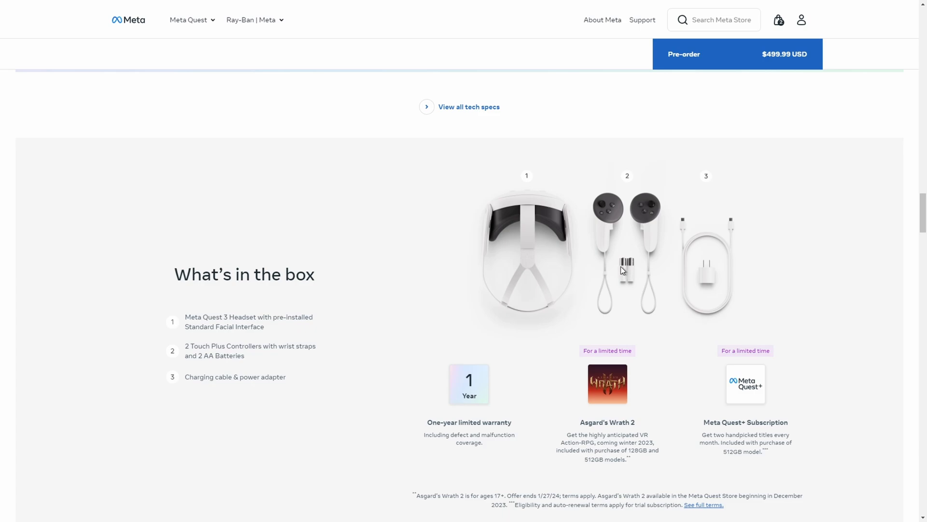
mouse_move(628, 248)
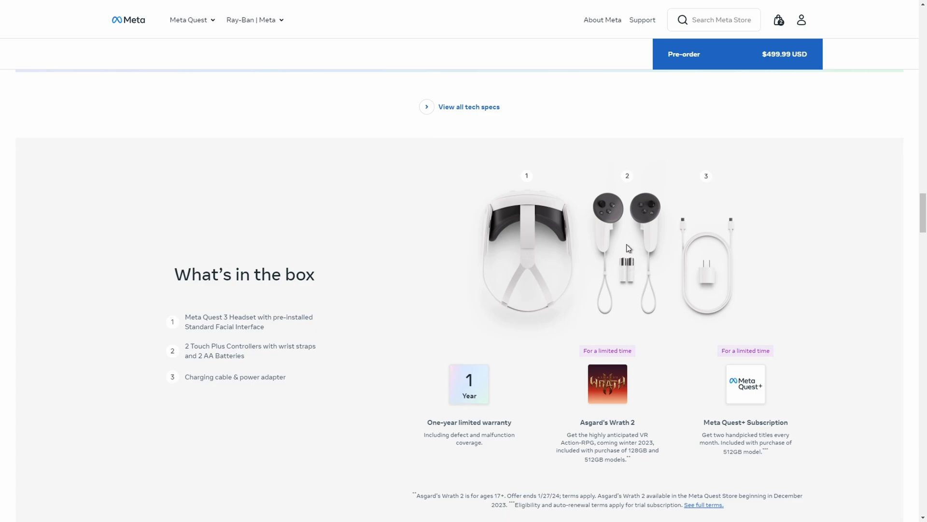
mouse_move(621, 248)
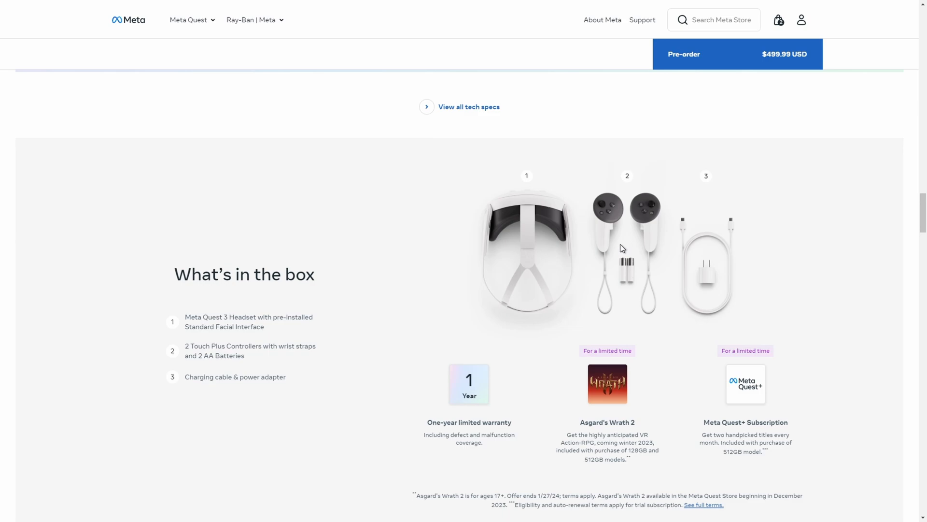
mouse_move(620, 248)
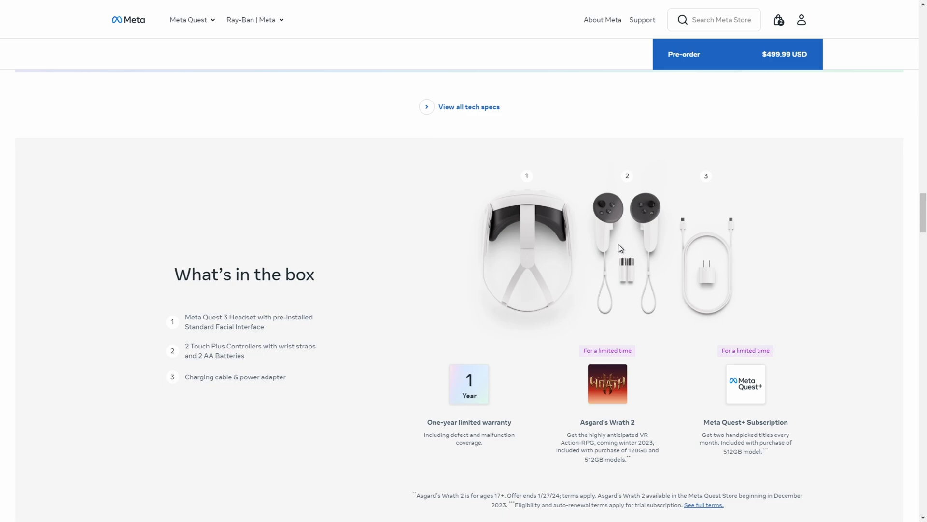
mouse_move(625, 249)
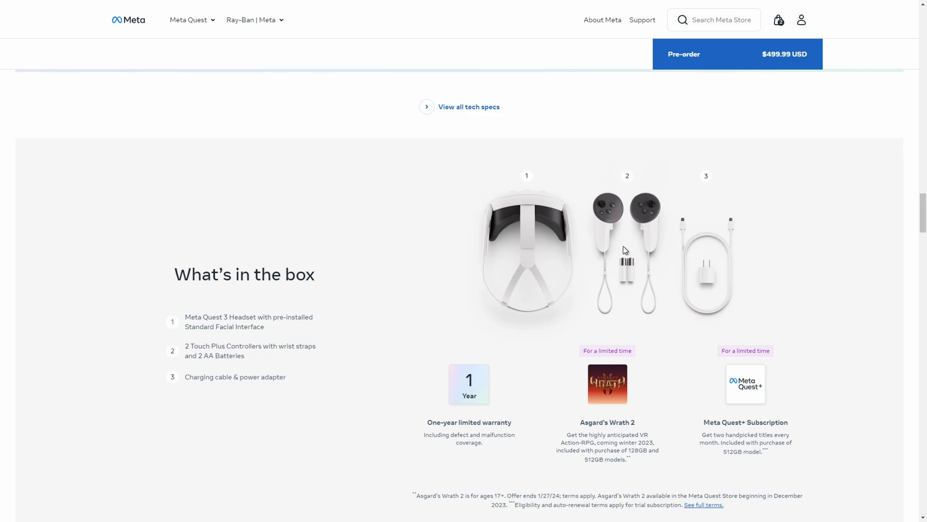
mouse_move(640, 270)
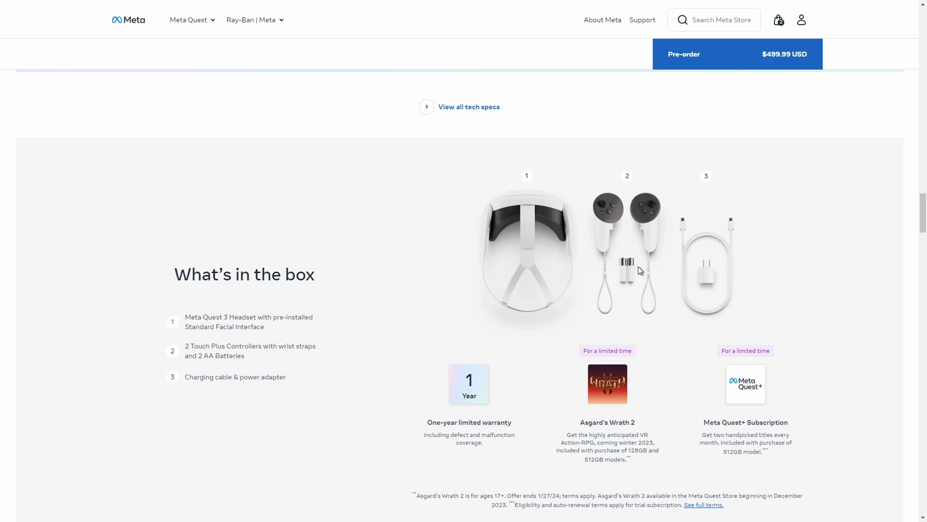
mouse_move(709, 249)
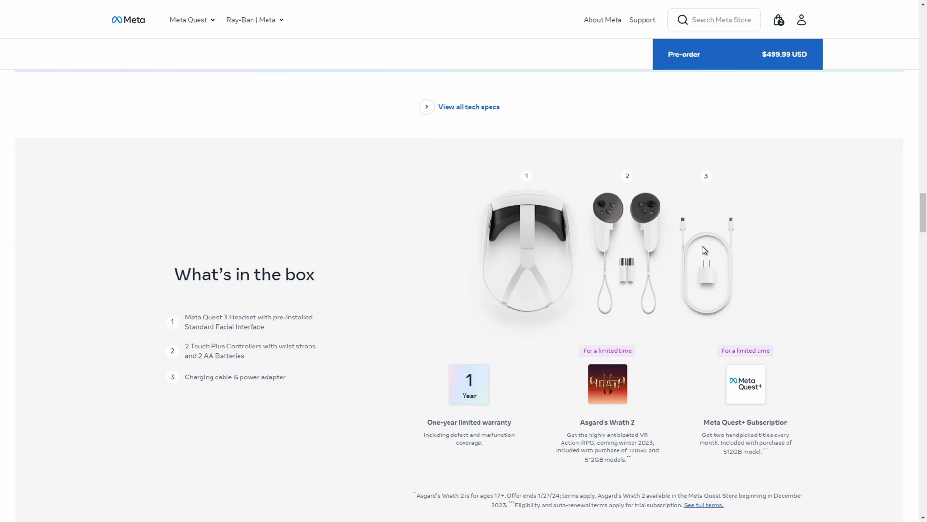
mouse_move(692, 247)
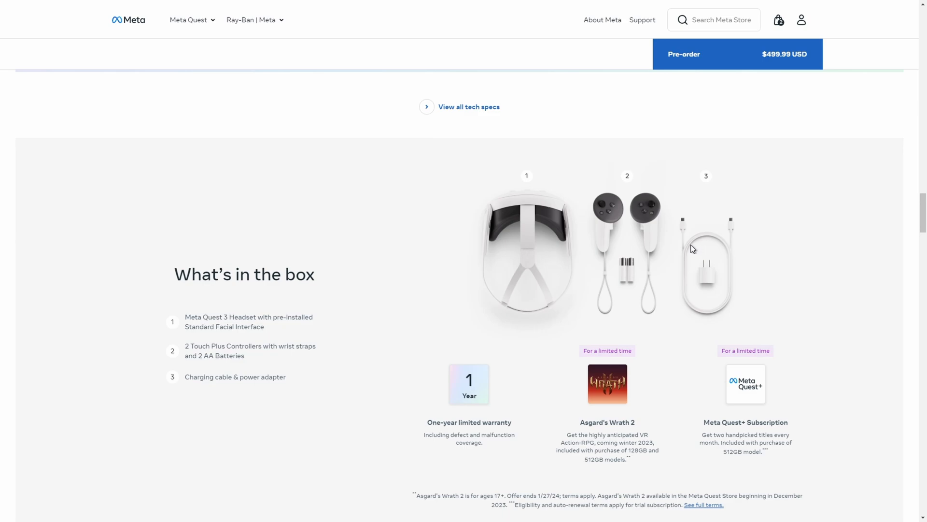
mouse_move(683, 246)
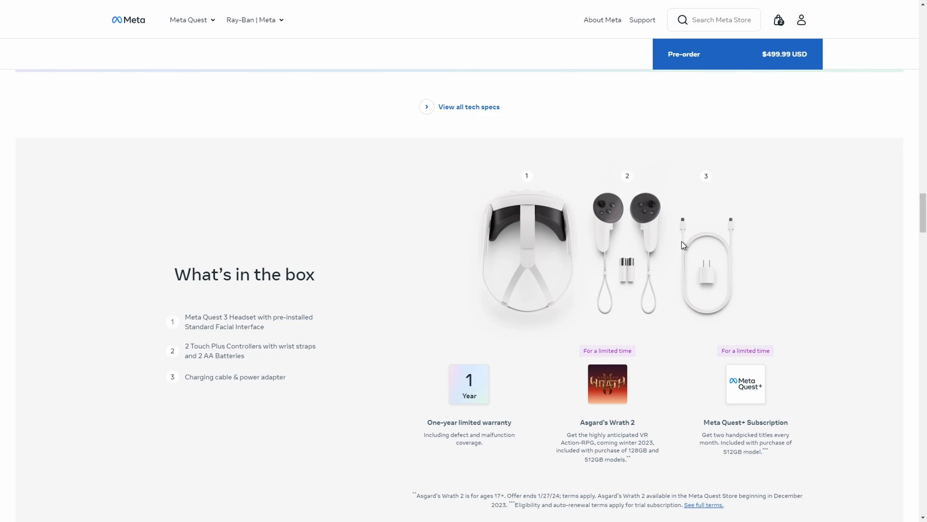
mouse_move(661, 244)
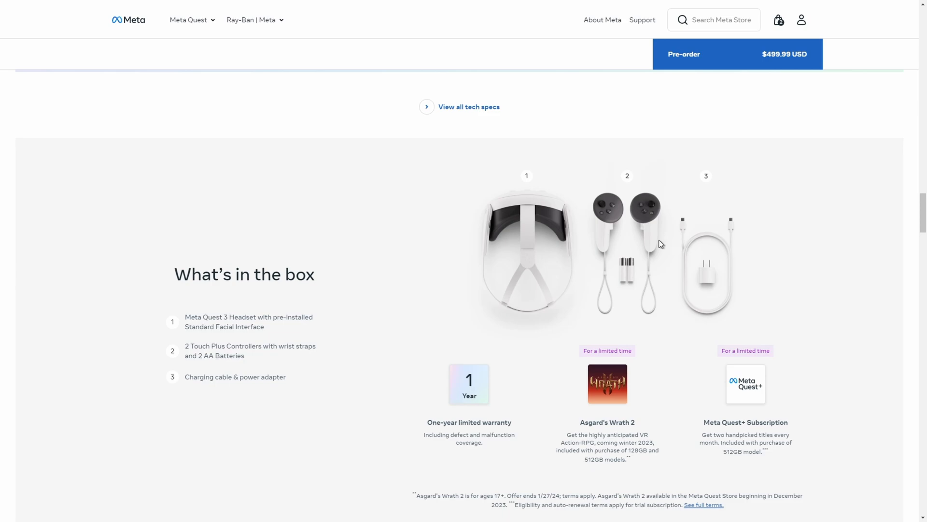
- Scroll past the games carousel to the 'Upgrade with accessories' row of priced accessories
scroll(down, 3)
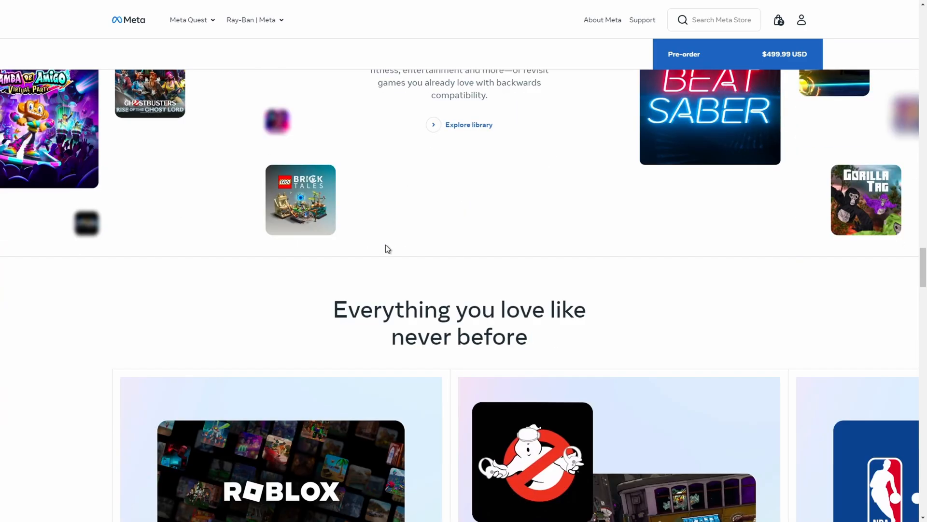
scroll(down, 3)
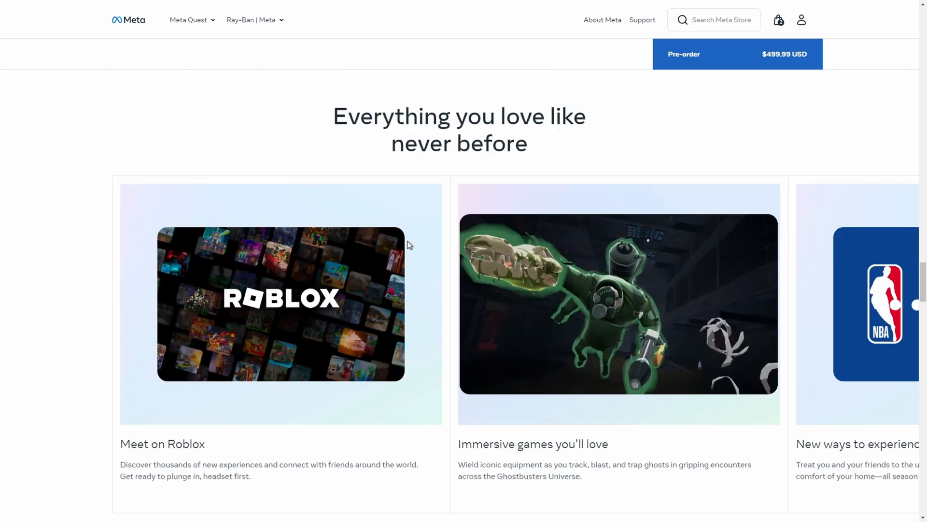
scroll(down, 3)
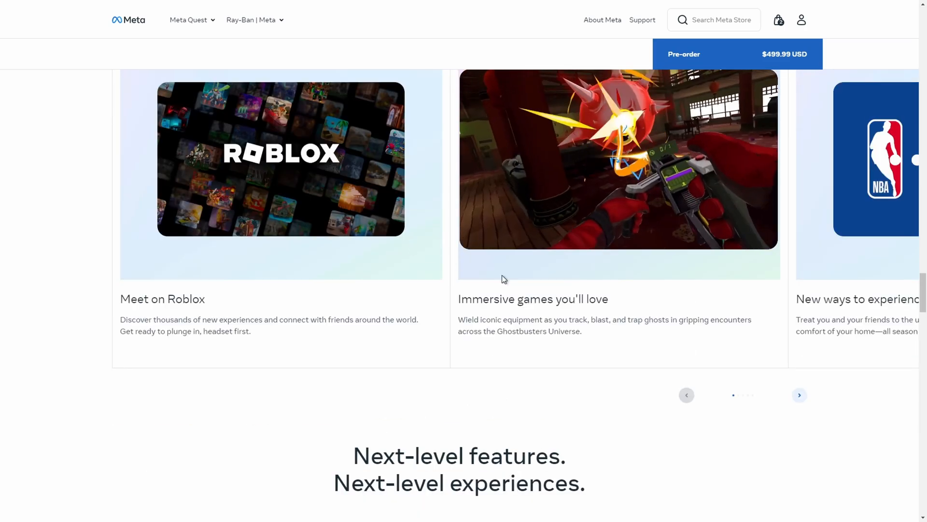
scroll(down, 3)
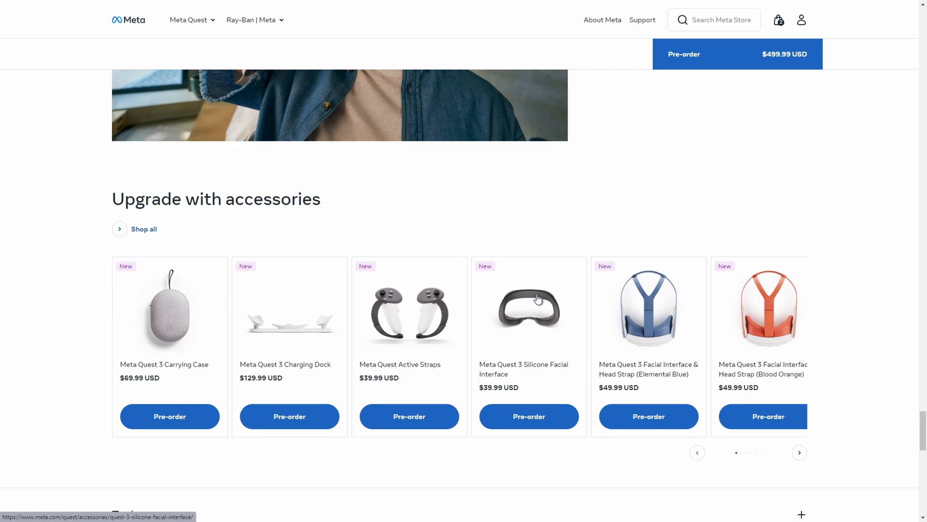
mouse_move(532, 299)
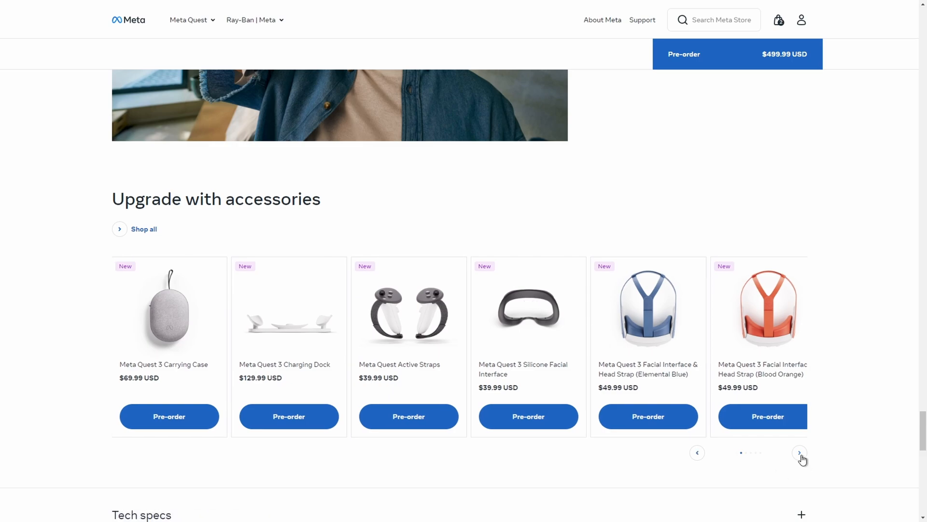
- Scroll to the expanded Tech specs Core Overview with price, power, storage, mixed reality and audio
scroll(down, 3)
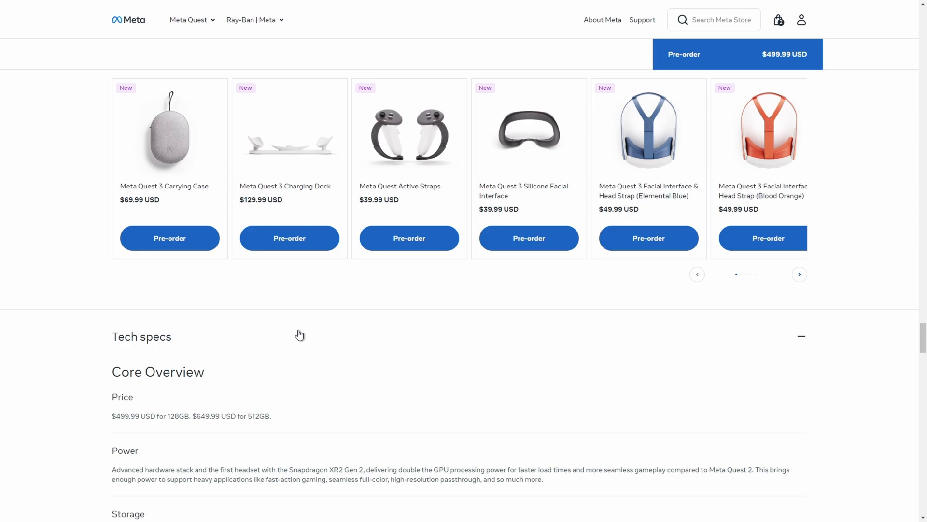
scroll(down, 3)
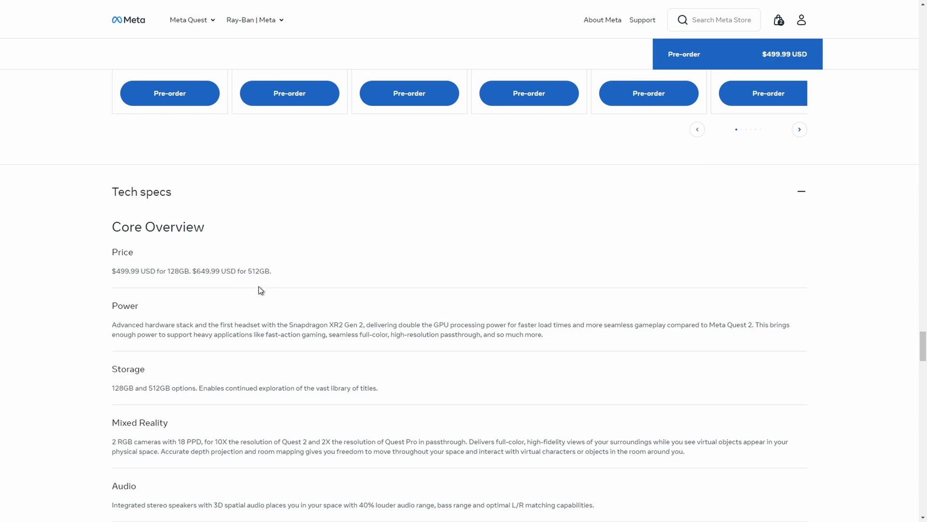
mouse_move(257, 295)
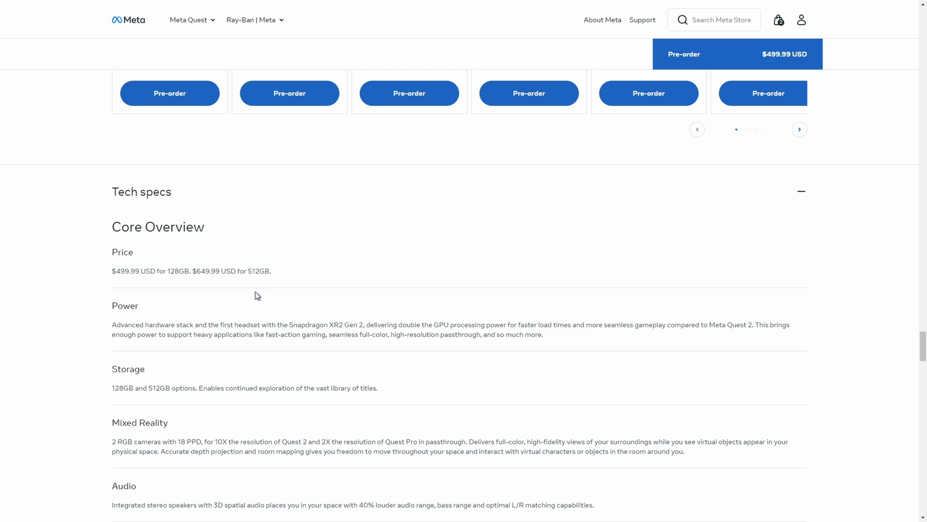
mouse_move(256, 286)
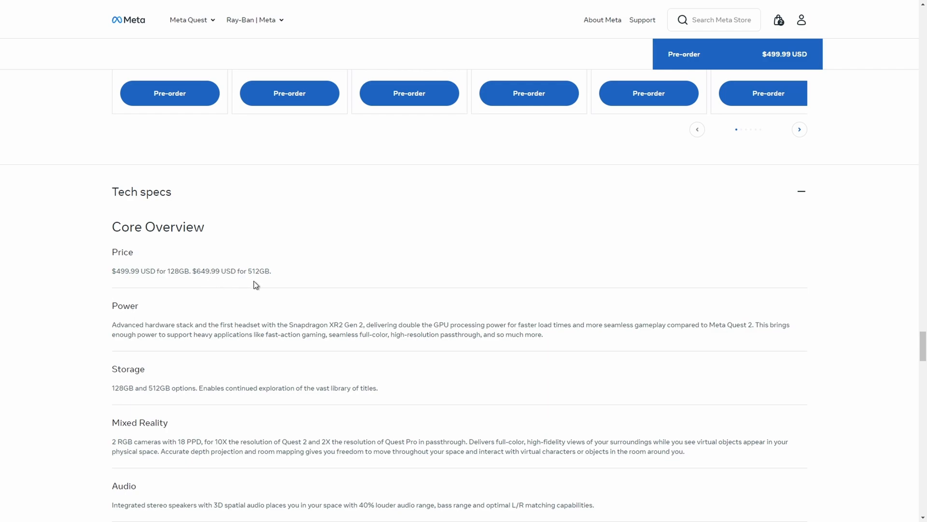
mouse_move(269, 312)
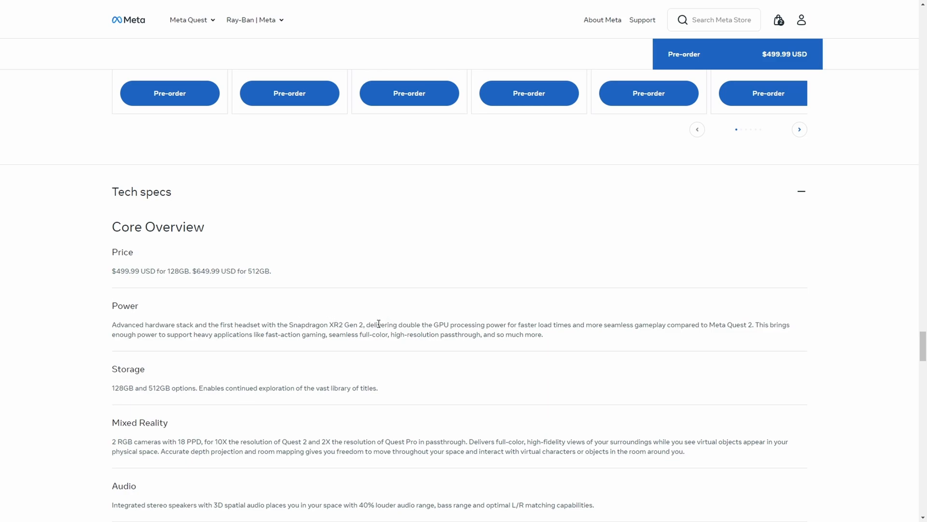
mouse_move(448, 284)
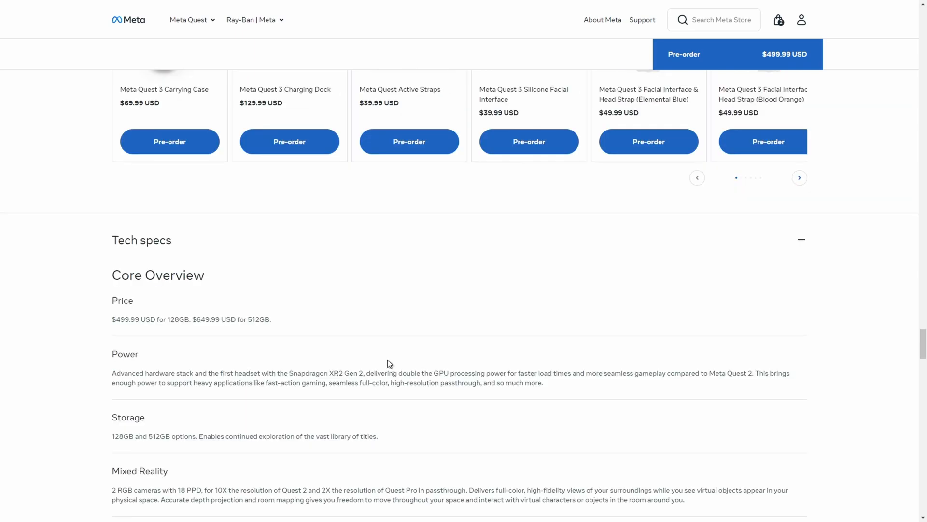
scroll(down, 3)
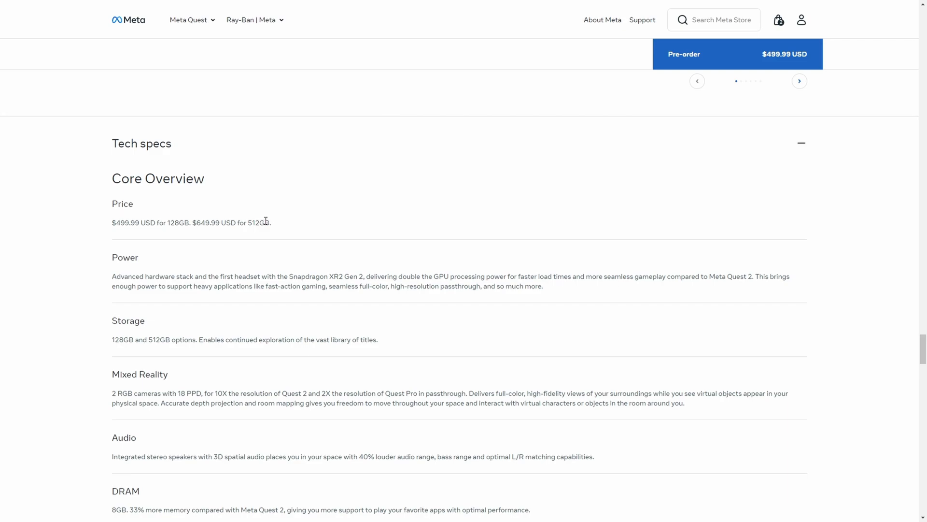
mouse_move(279, 242)
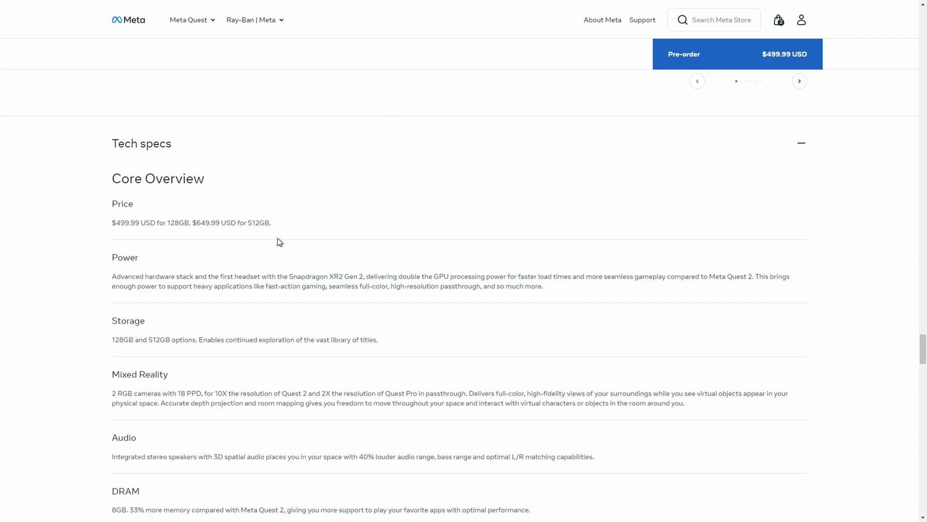
scroll(down, 3)
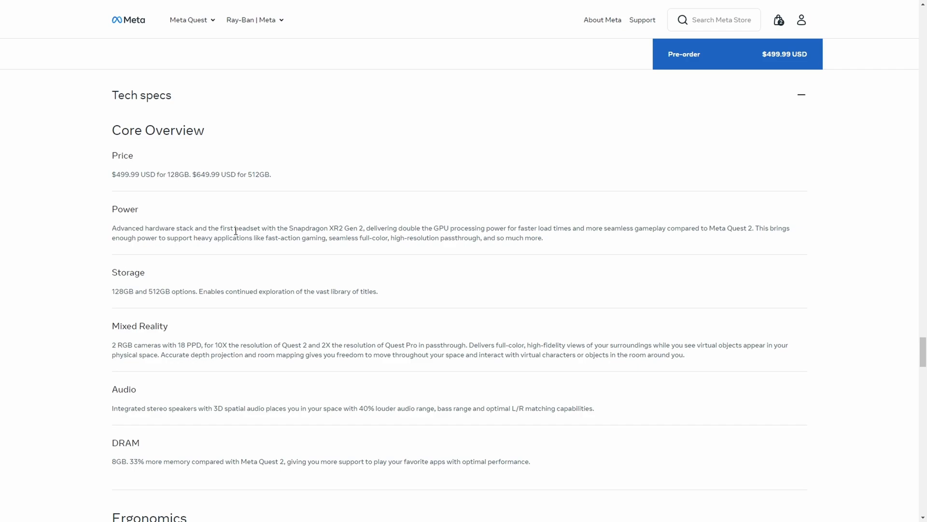
mouse_move(560, 246)
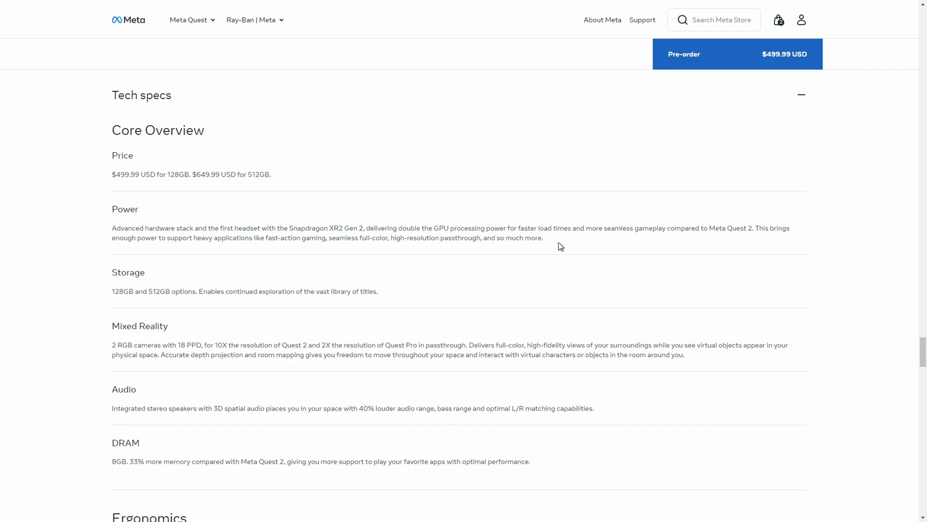
mouse_move(557, 243)
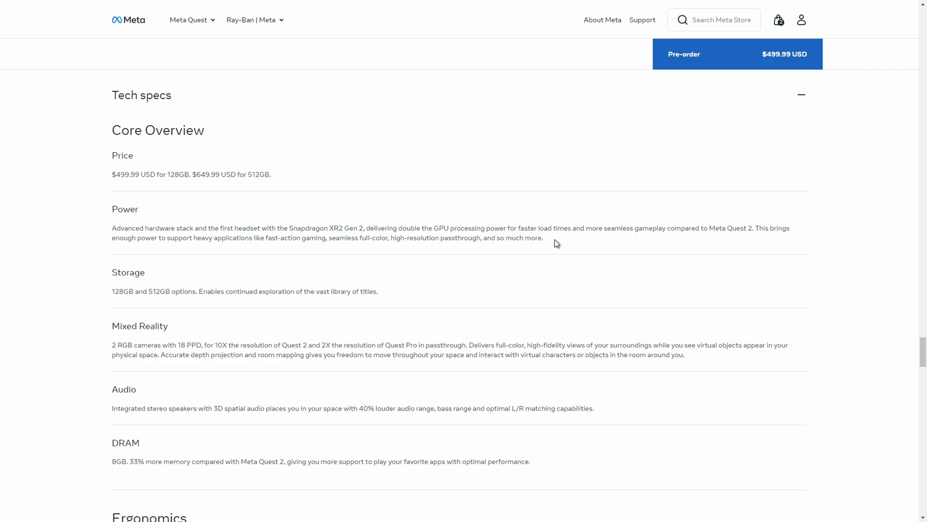
mouse_move(418, 279)
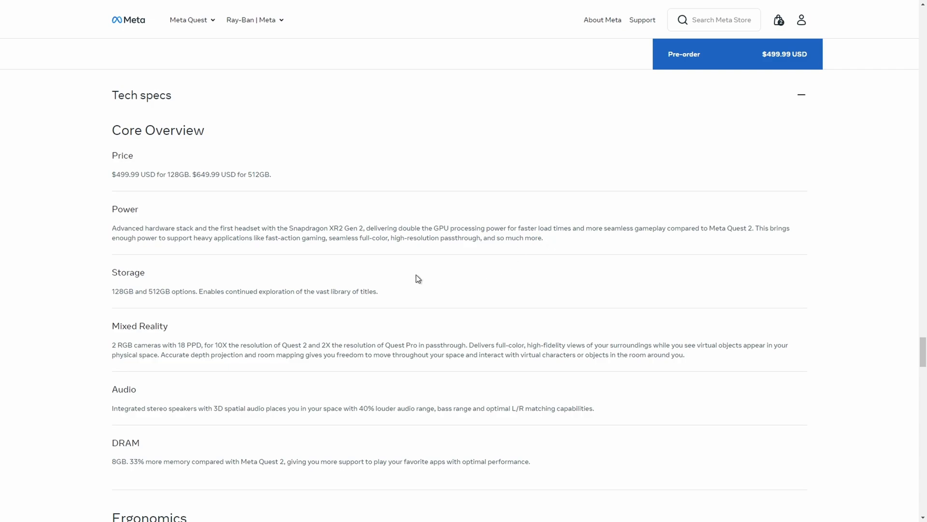
mouse_move(415, 279)
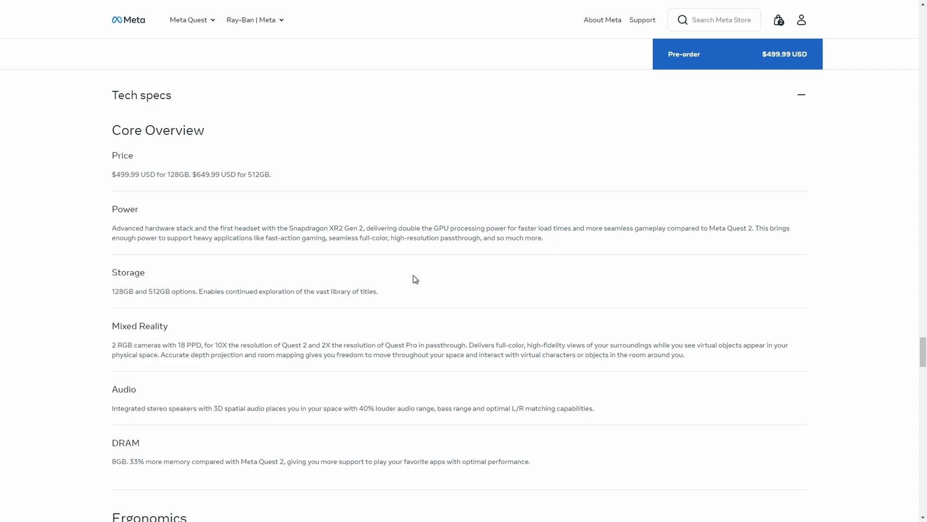
scroll(down, 3)
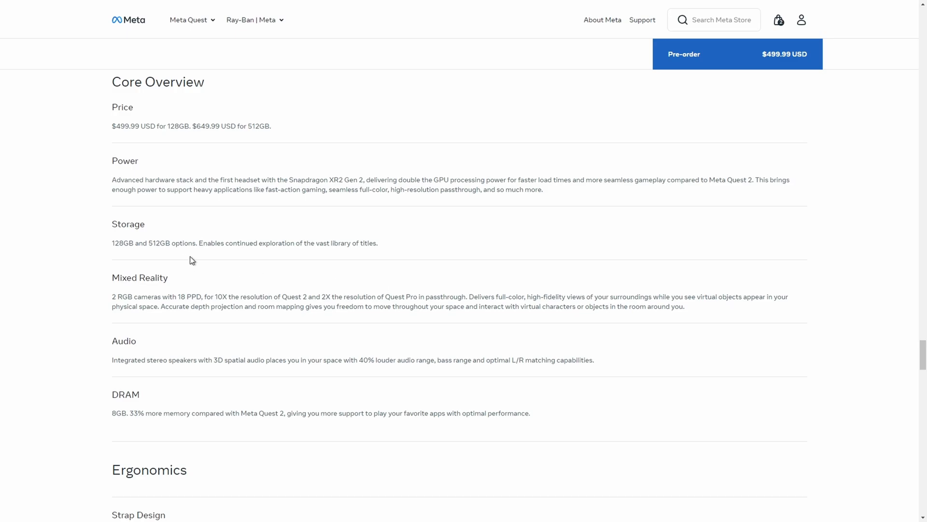
scroll(down, 3)
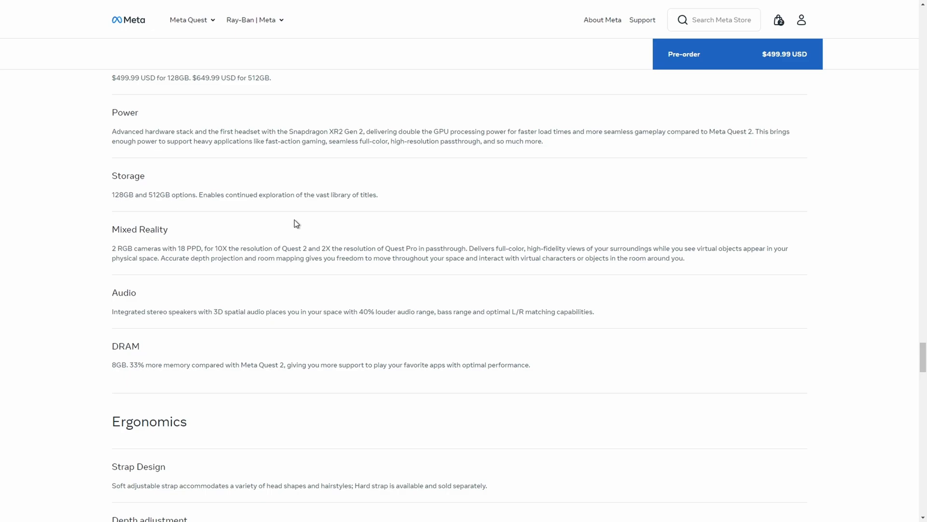
- Scroll the tech specs to Ergonomics: strap design, depth adjustment and 515-gram headset weight
scroll(down, 3)
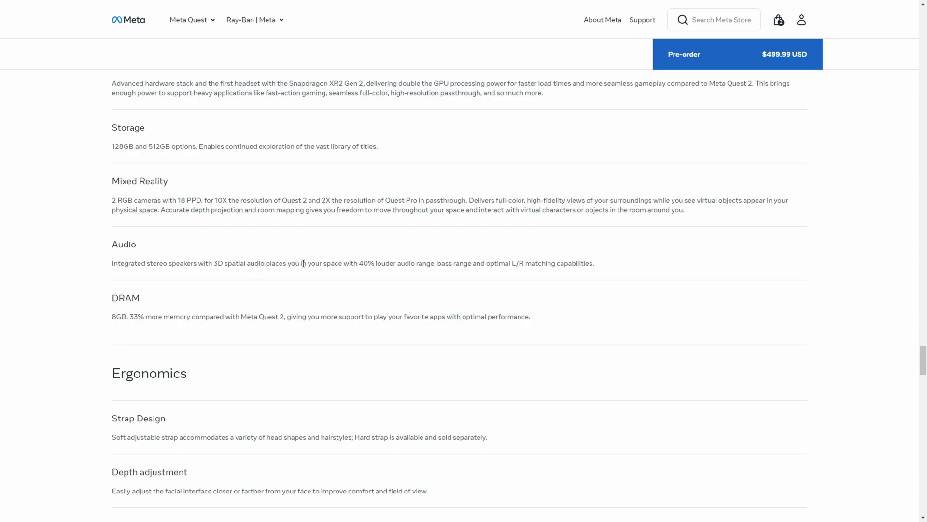
mouse_move(333, 265)
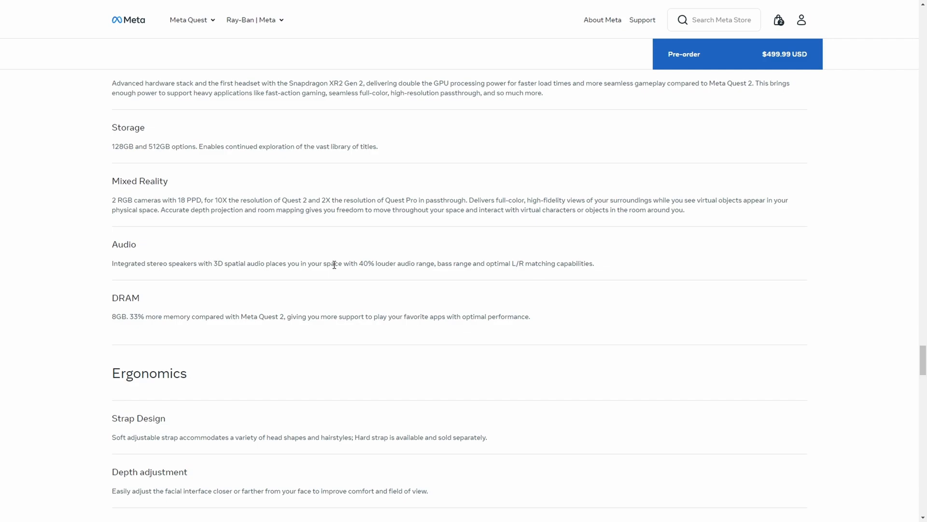
scroll(down, 3)
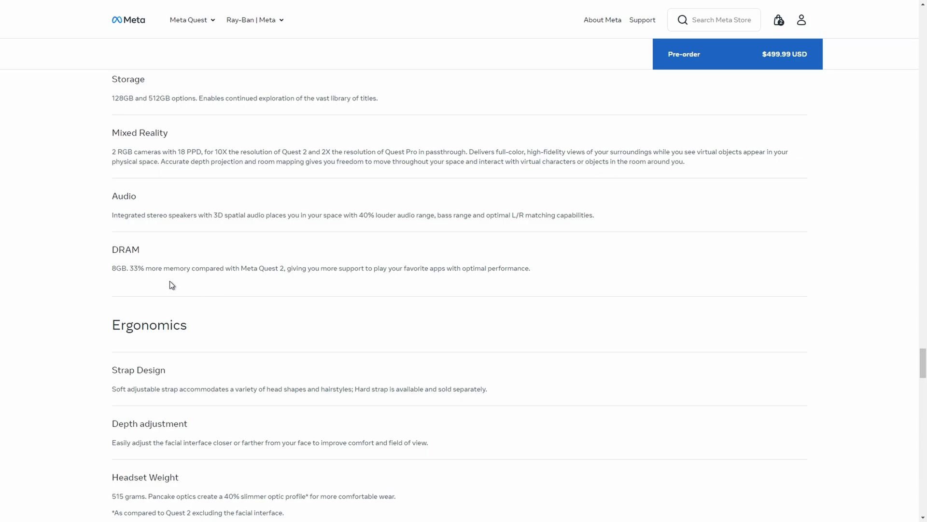
scroll(down, 3)
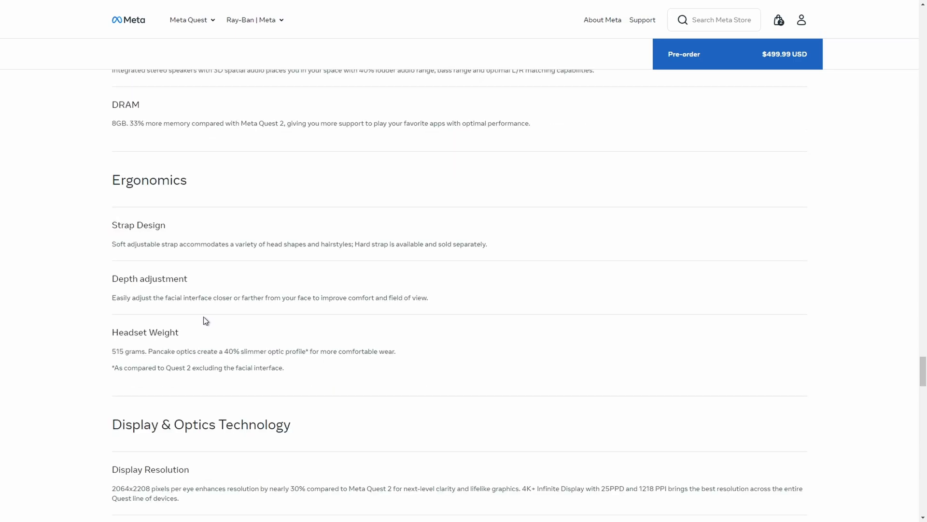
scroll(down, 3)
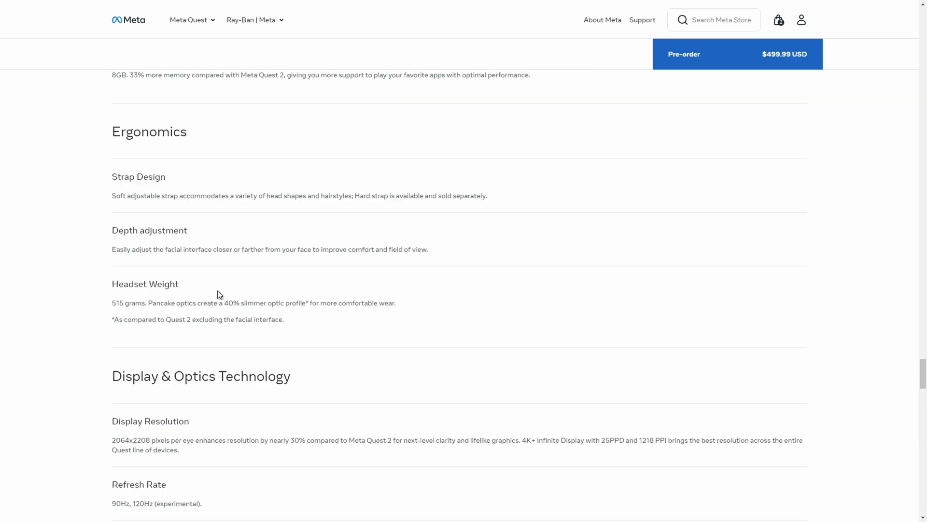
mouse_move(263, 289)
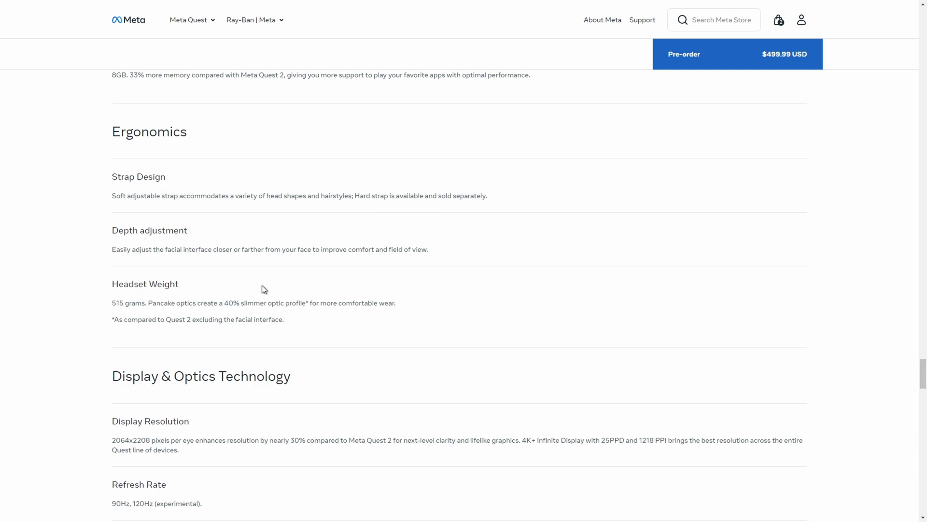
mouse_move(260, 284)
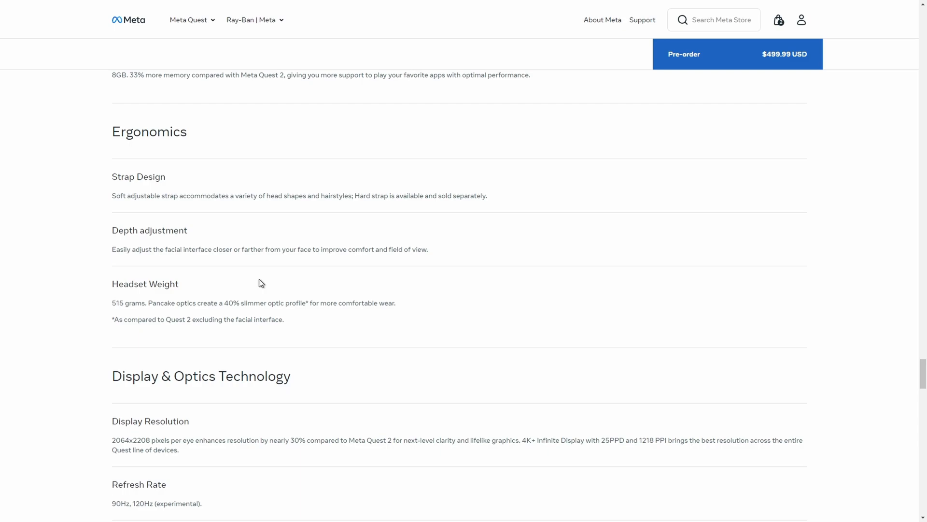
- Scroll through the Display & Optics Technology specs to the Touch Plus Controllers section
scroll(down, 3)
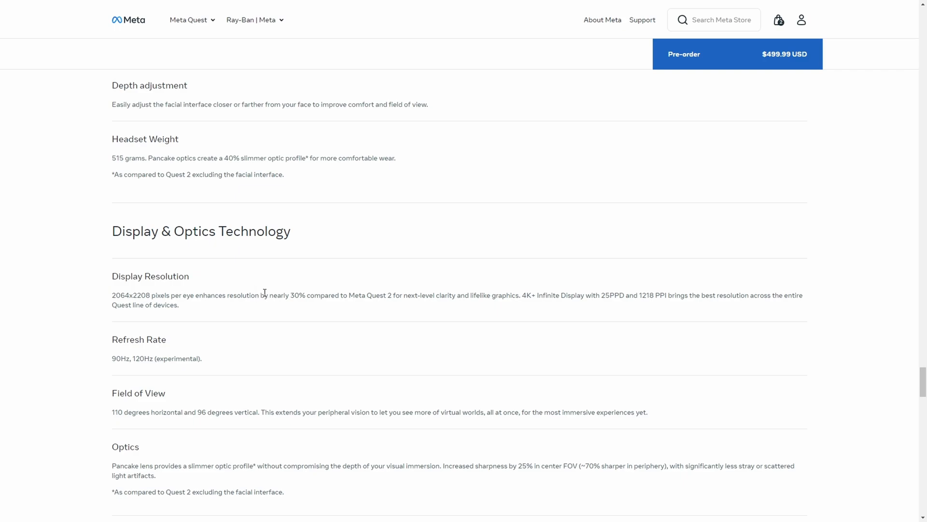
mouse_move(290, 312)
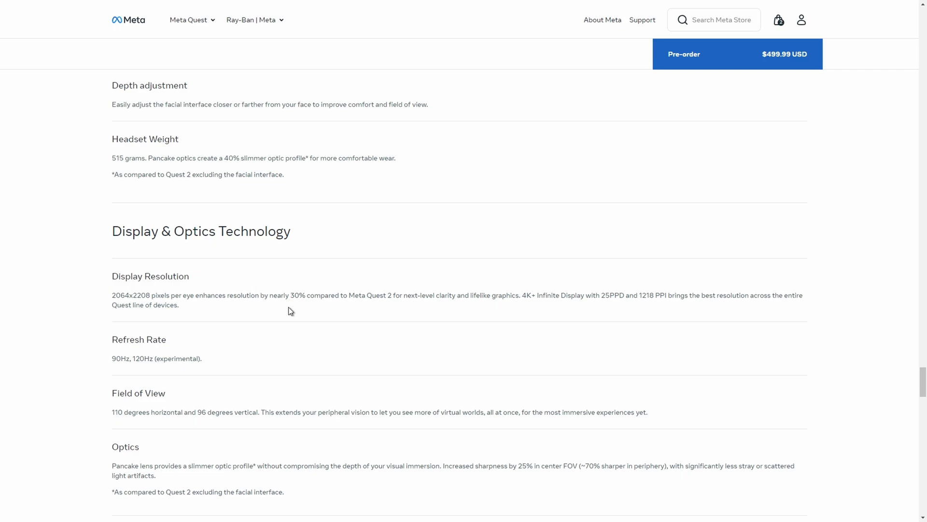
mouse_move(349, 306)
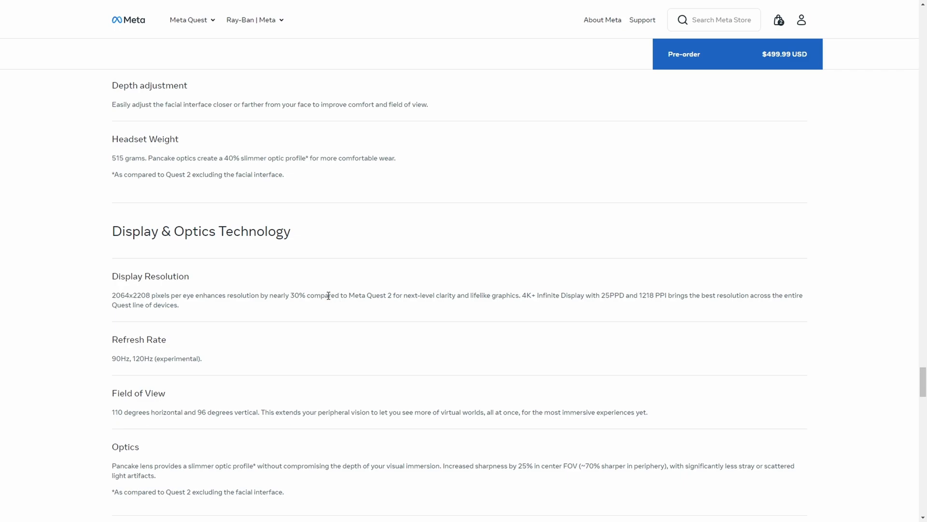
scroll(down, 3)
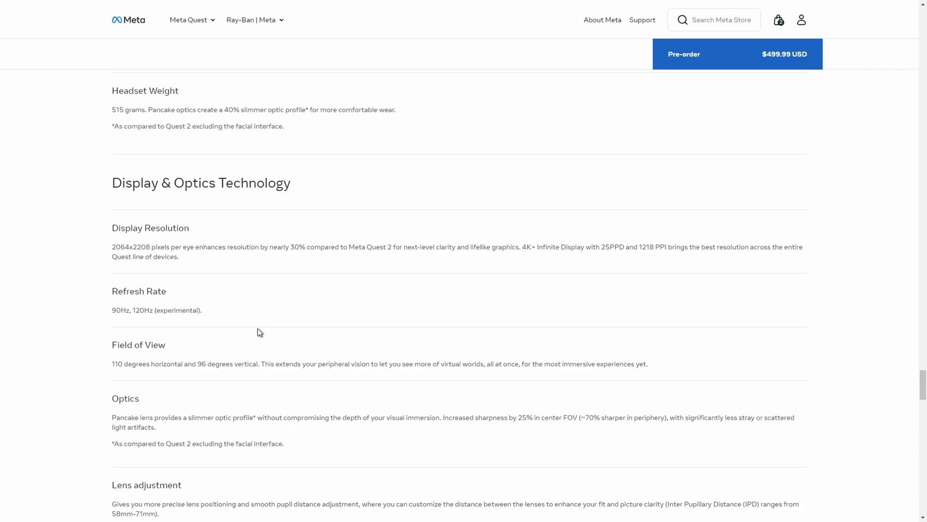
mouse_move(597, 259)
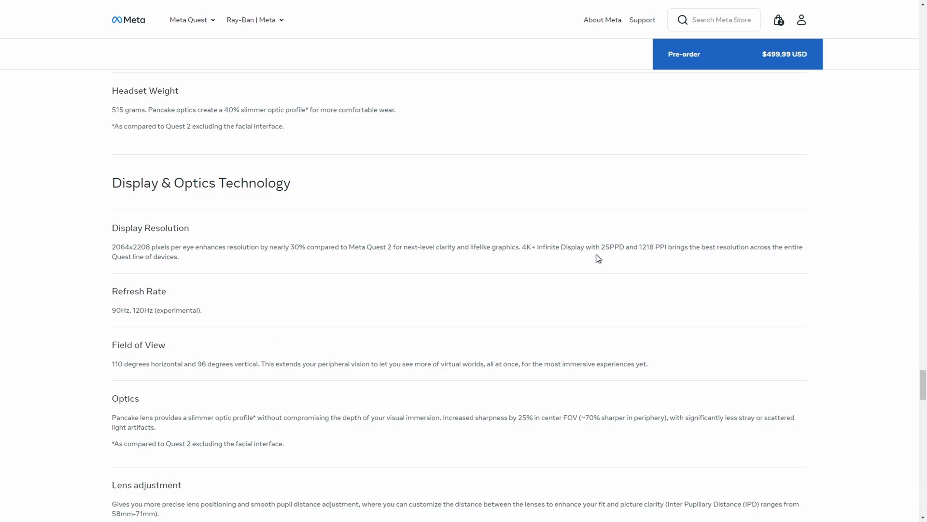
scroll(down, 3)
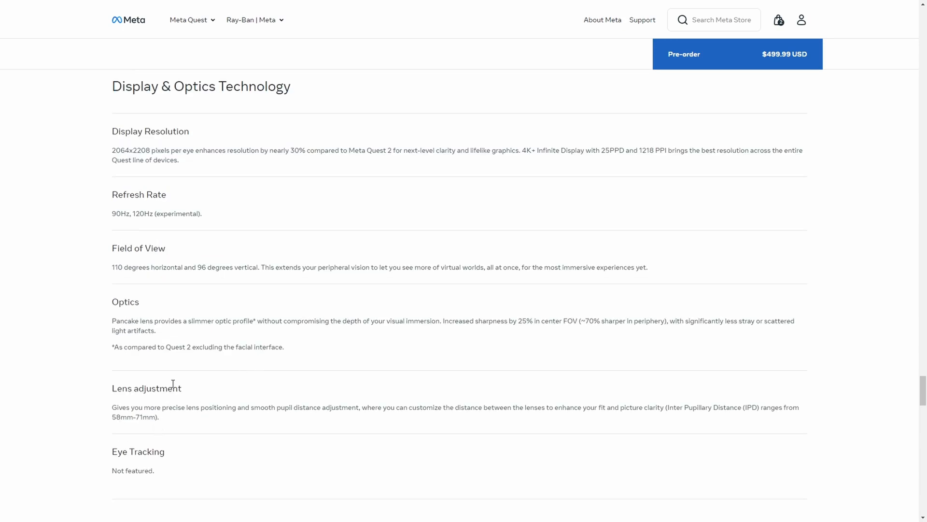
scroll(down, 3)
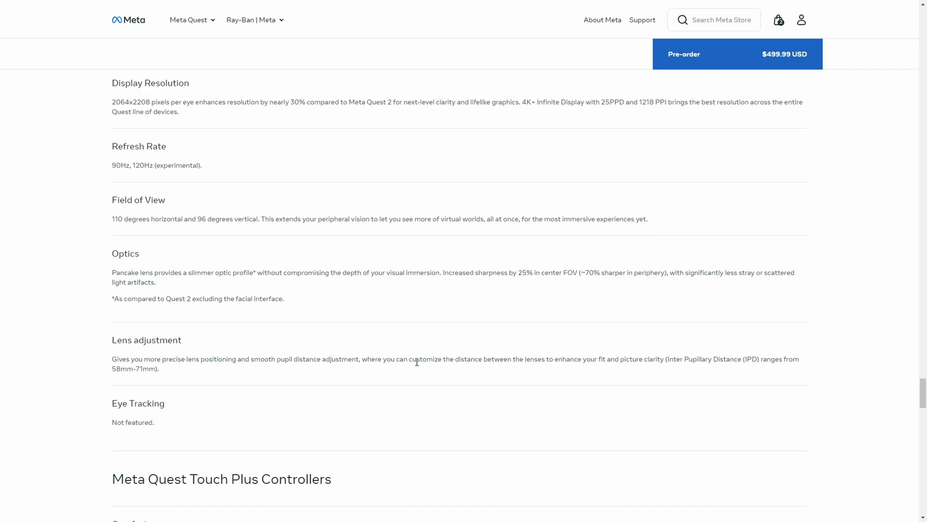
scroll(down, 3)
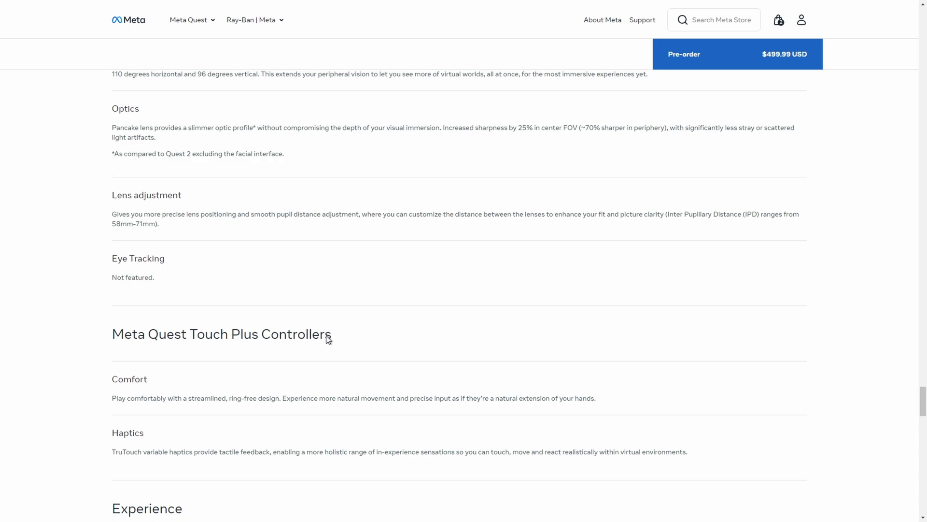
- Continue through the Controllers and Experience specs up to PC Support
scroll(down, 3)
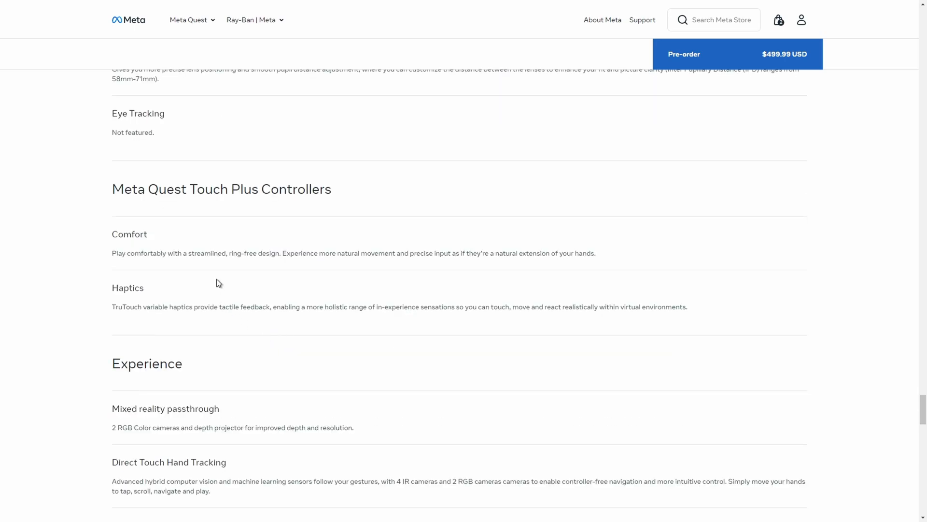
scroll(down, 3)
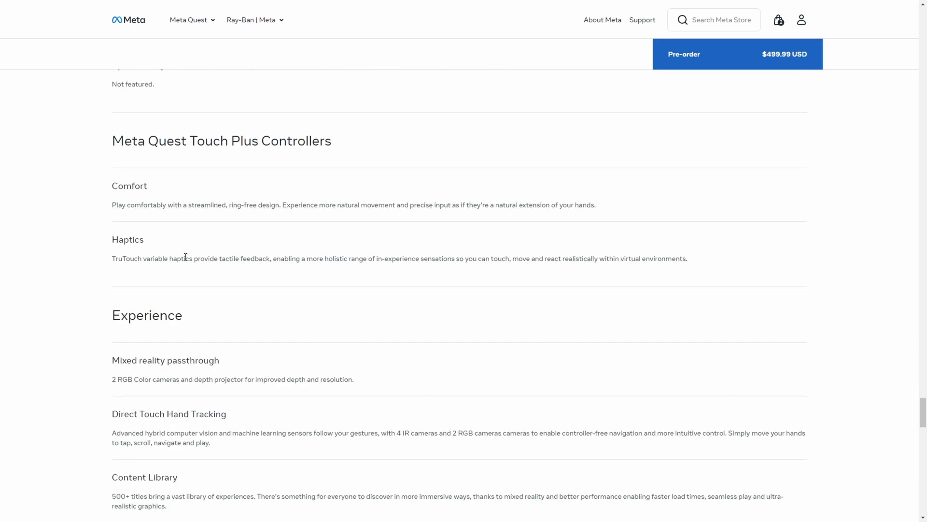
scroll(down, 3)
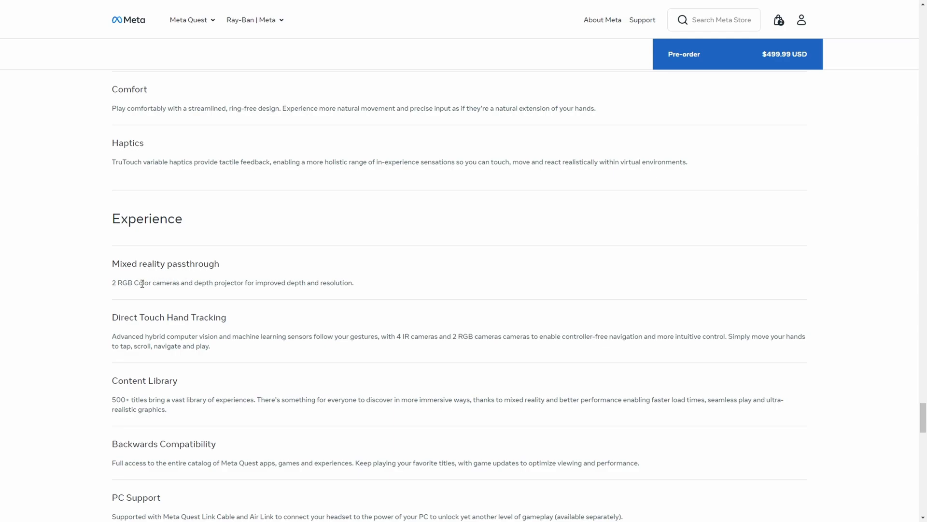
mouse_move(184, 287)
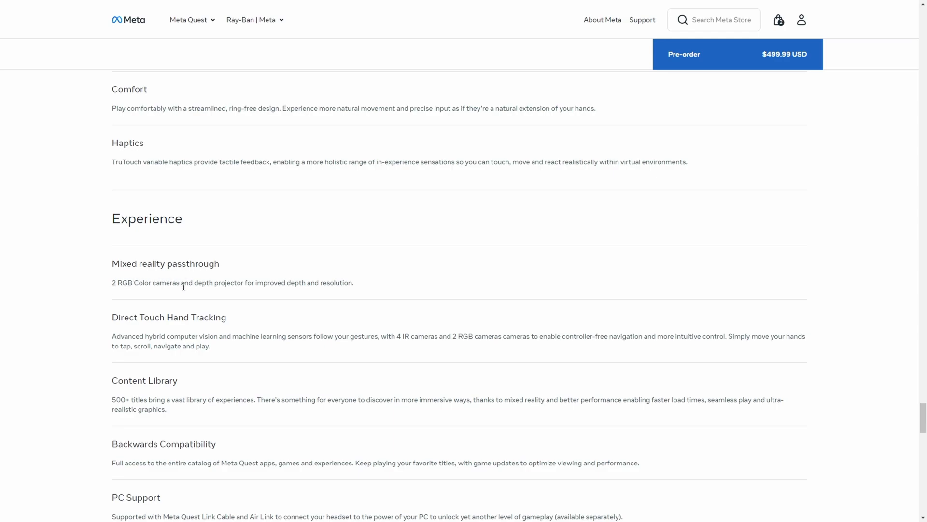
mouse_move(251, 284)
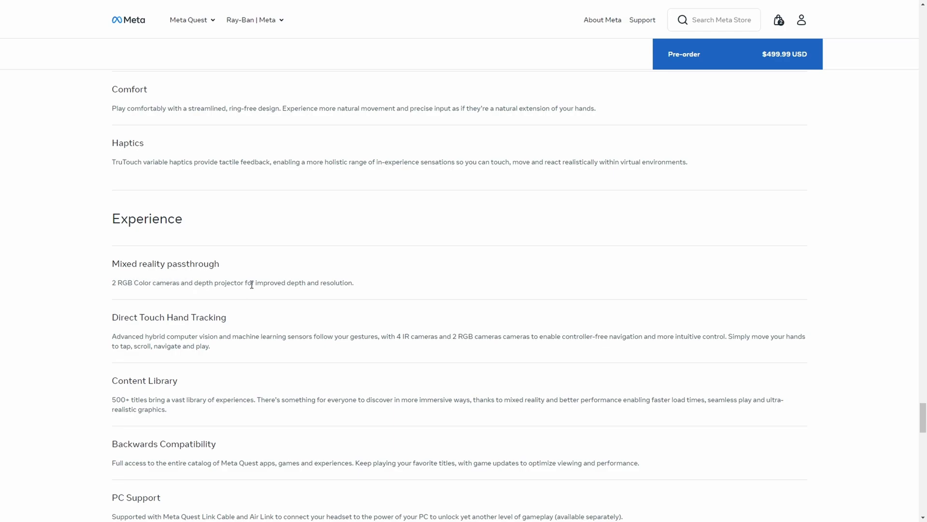
scroll(down, 3)
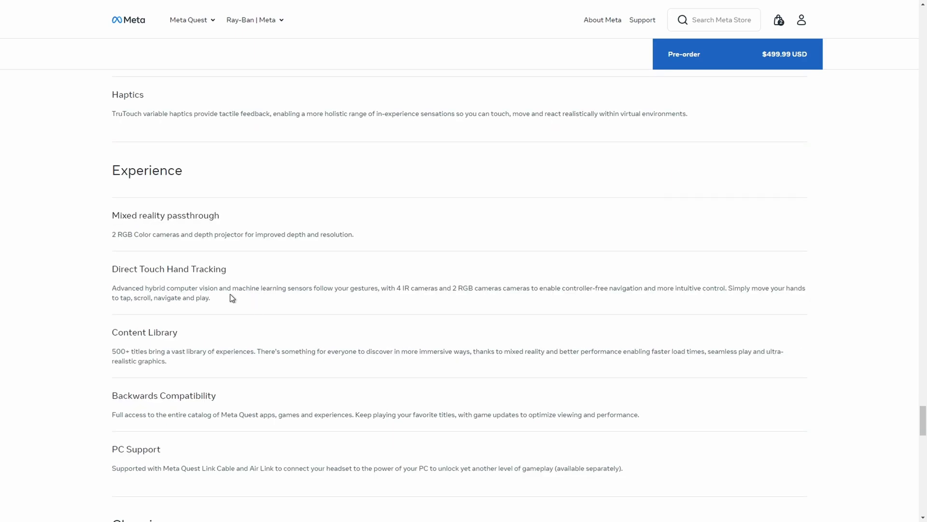
scroll(down, 3)
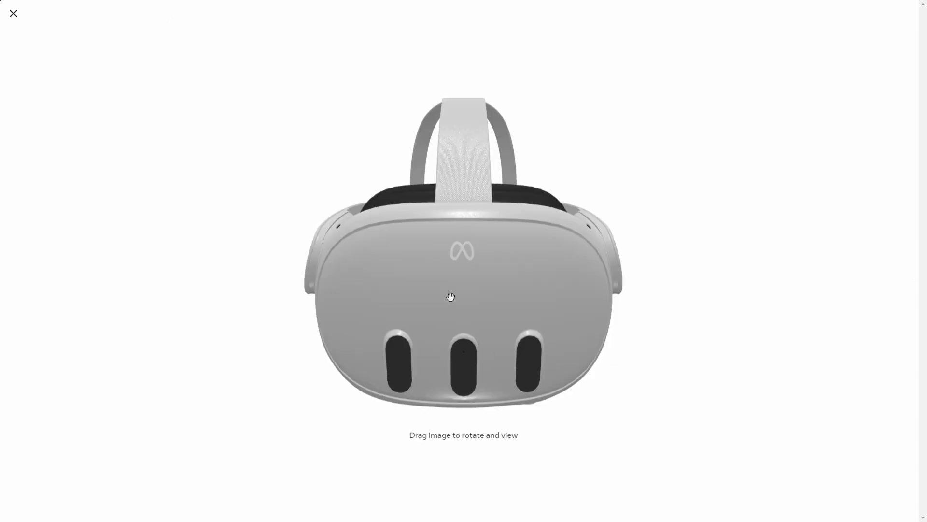
- Rotate the reopened 3D headset through rear, side, underside and front-camera views to face forward
drag(450, 297, 457, 314)
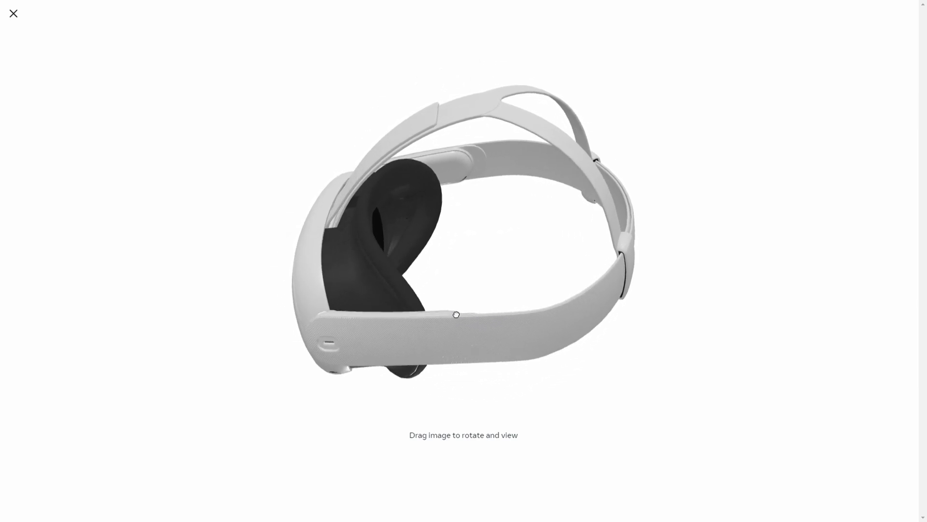
drag(457, 314, 564, 226)
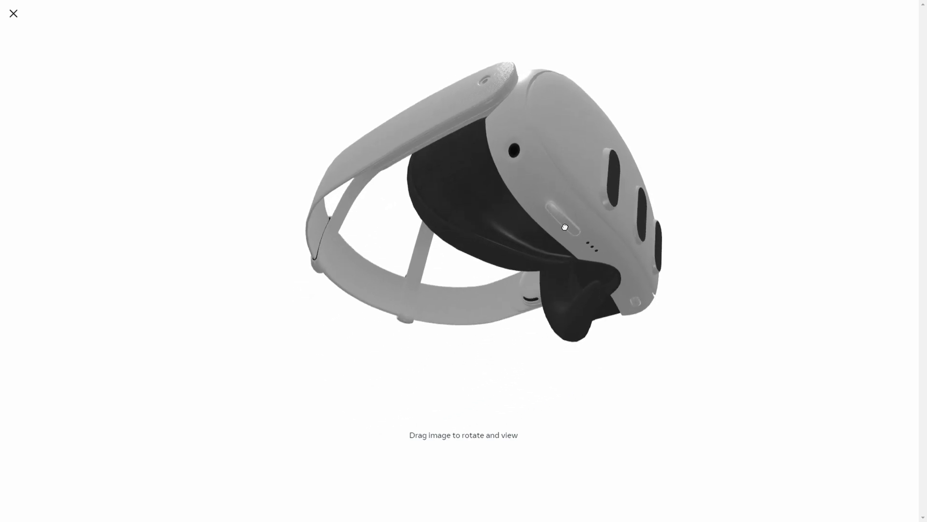
drag(565, 226, 502, 241)
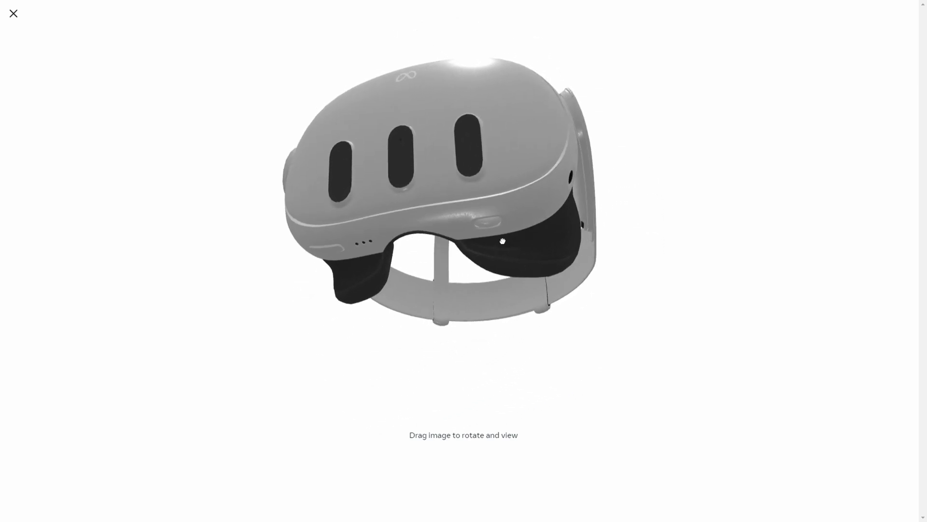
drag(502, 241, 514, 259)
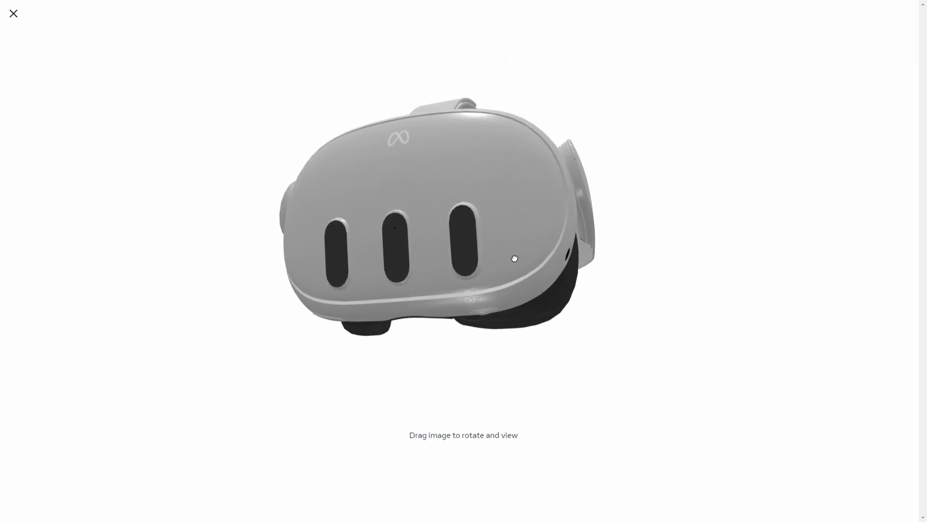
drag(513, 259, 590, 279)
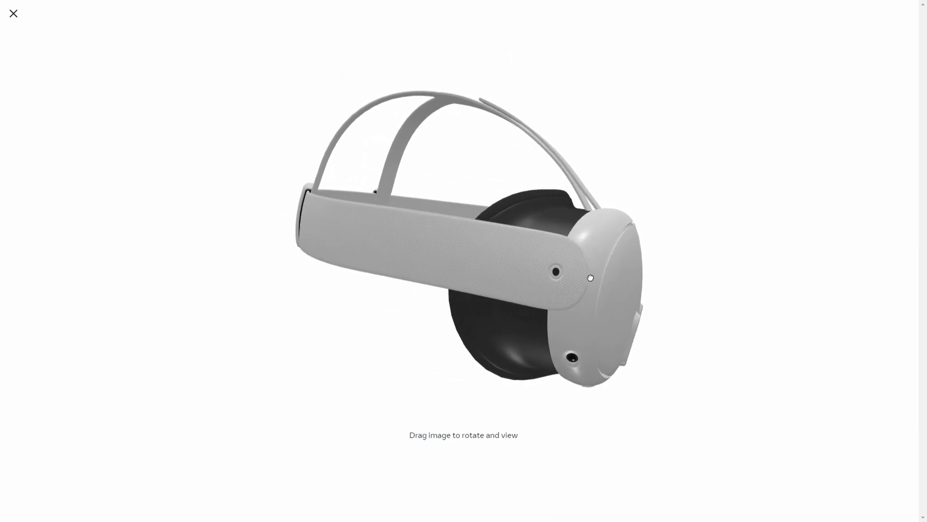
drag(590, 278, 468, 234)
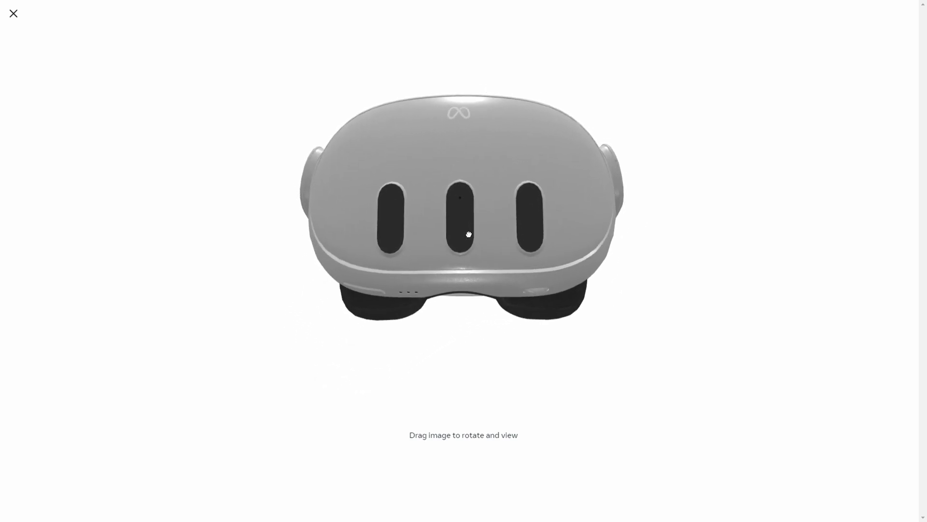
- Tip the headset to study its underside, then level it into a three-quarter side view
drag(467, 234, 470, 213)
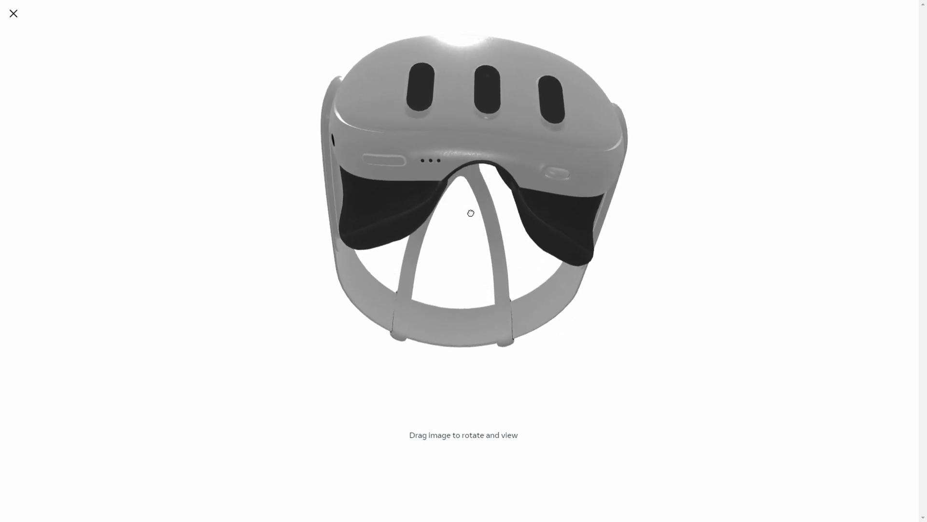
drag(470, 212, 462, 197)
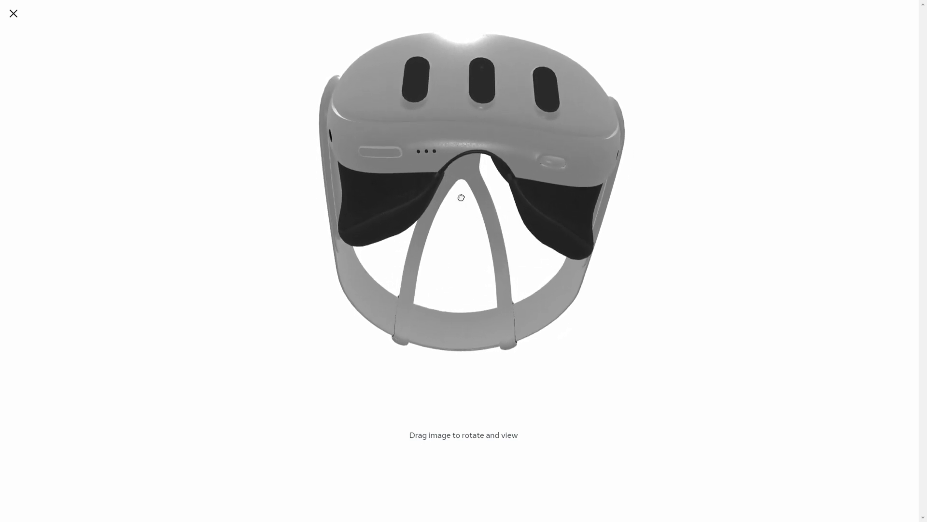
drag(462, 198, 474, 175)
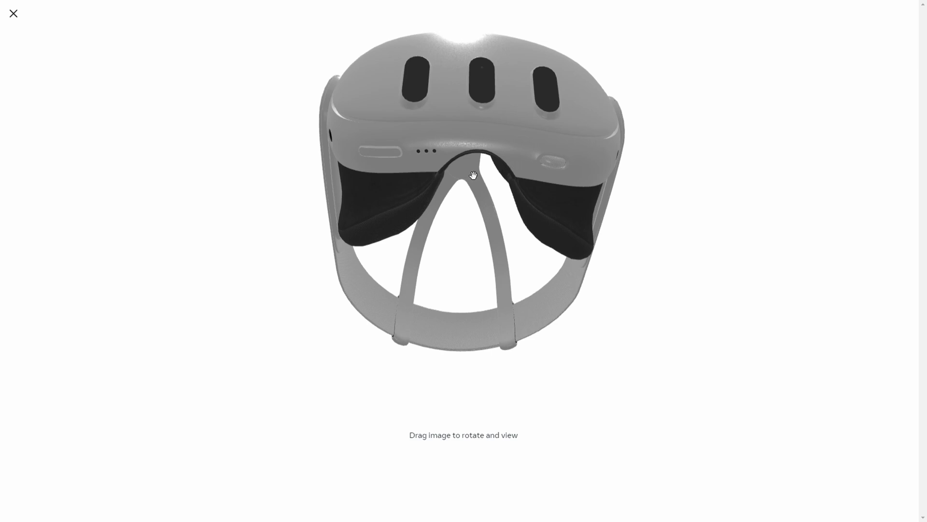
drag(473, 175, 455, 202)
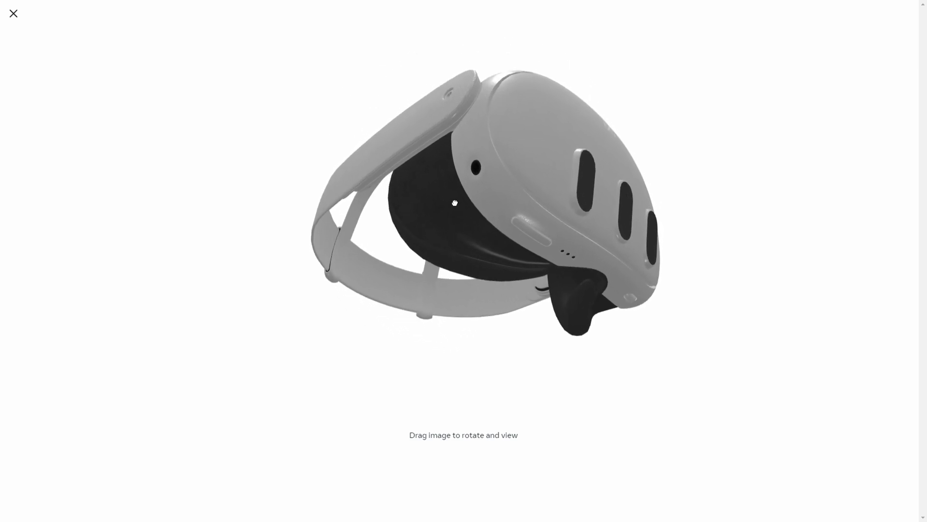
drag(454, 203, 473, 172)
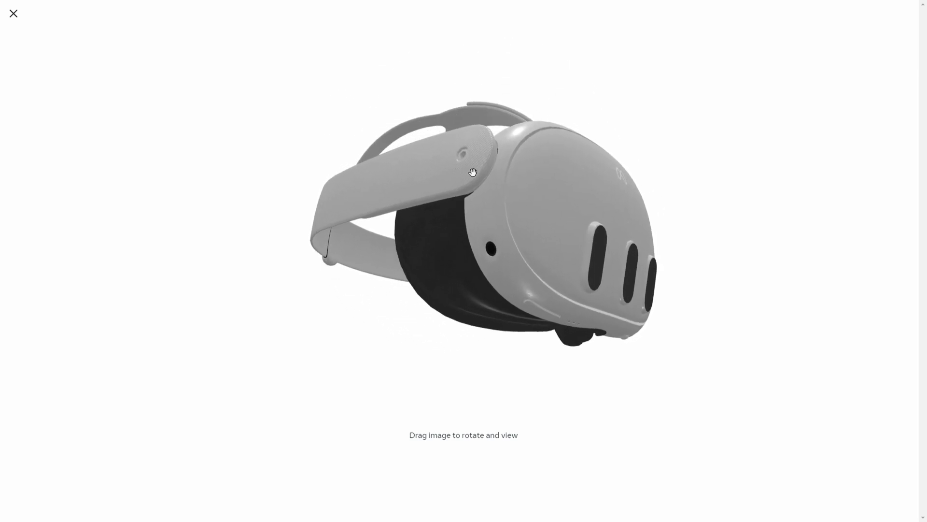
- Turn the headset to its other side and rear, looking inside the strap from above
drag(473, 173, 429, 198)
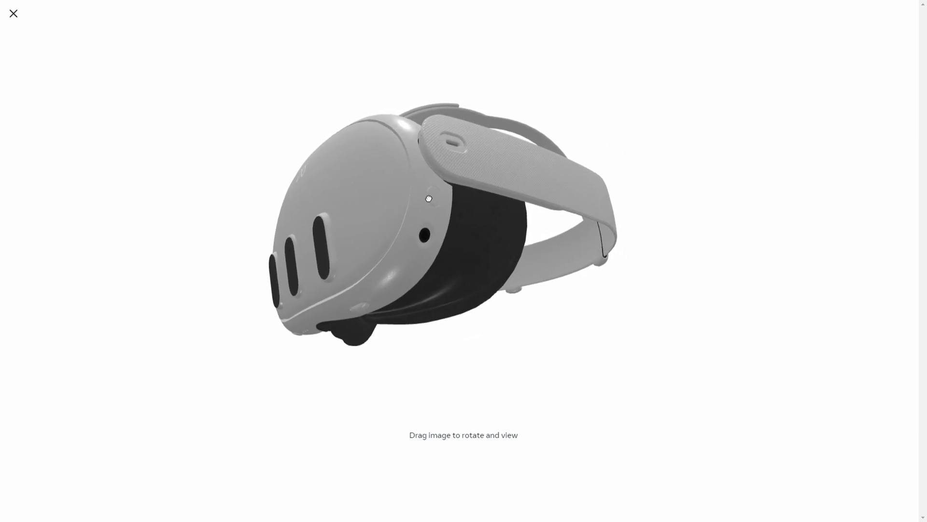
drag(429, 199, 463, 218)
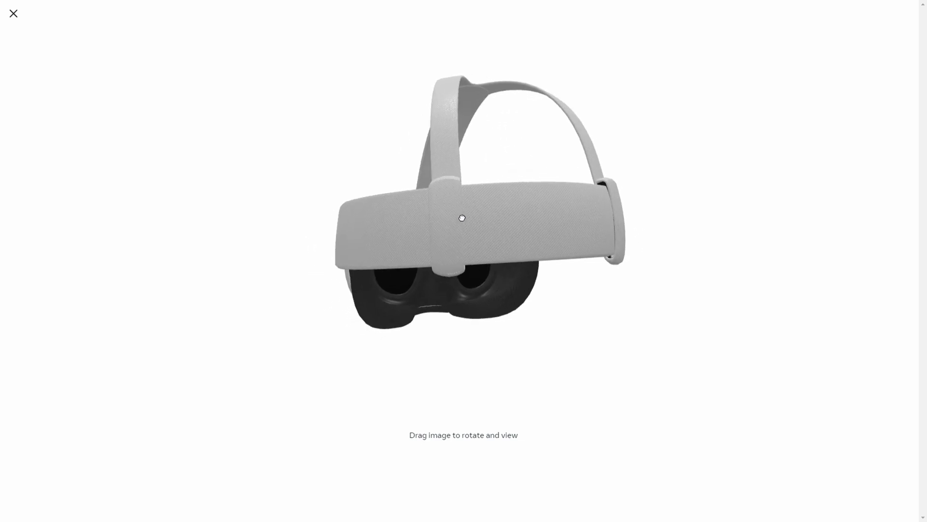
drag(462, 217, 442, 253)
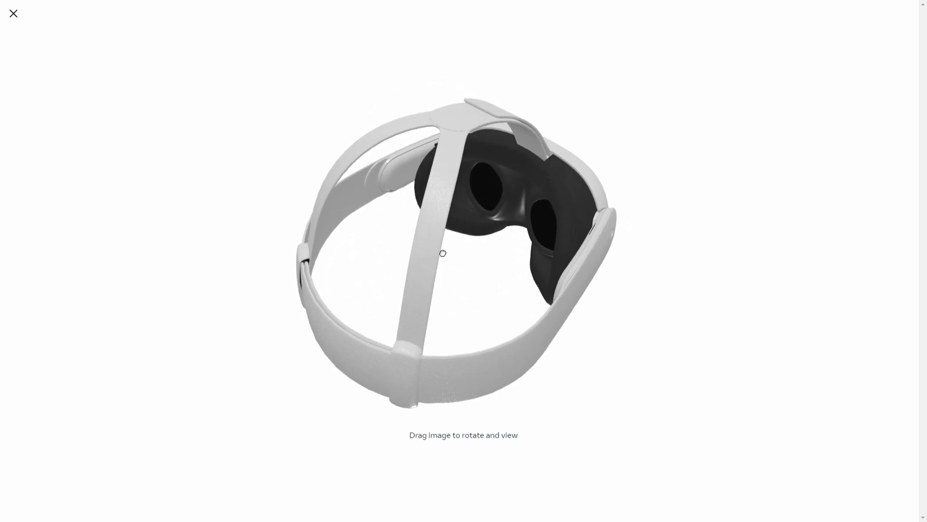
drag(442, 253, 479, 189)
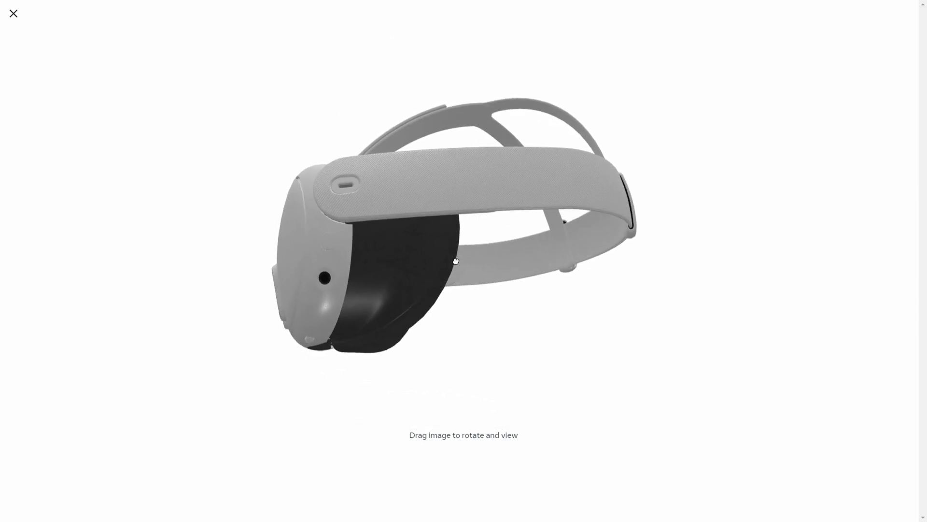
- Rotate the Quest 3 model through rear strap, lens, top-strap and underside views
drag(455, 260, 364, 291)
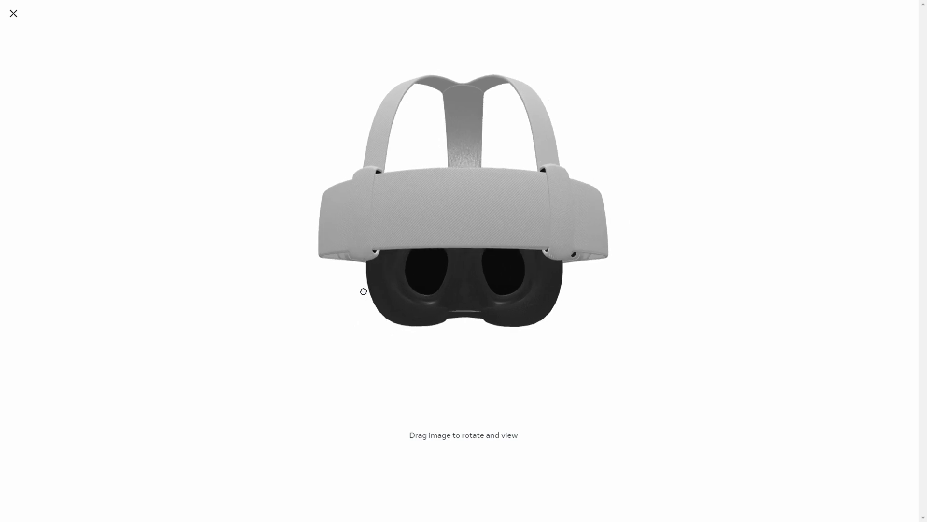
drag(364, 291, 438, 317)
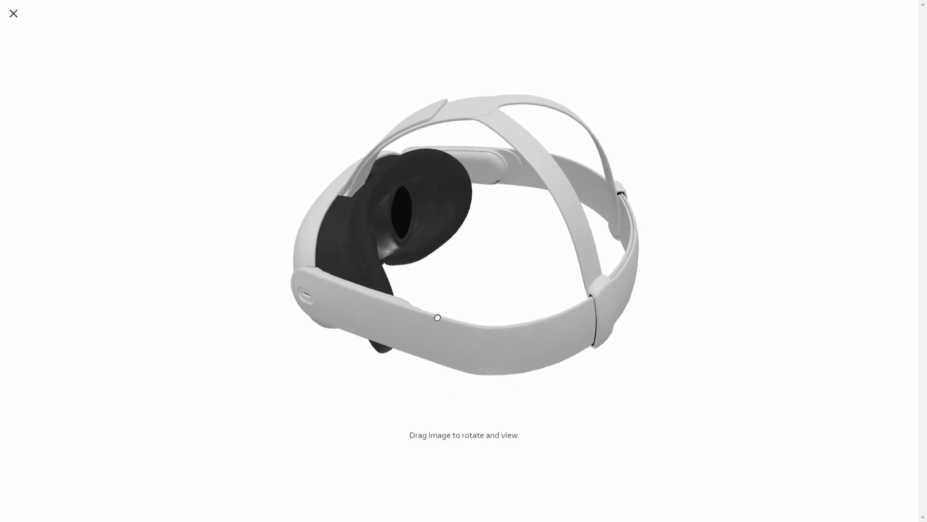
drag(436, 317, 508, 291)
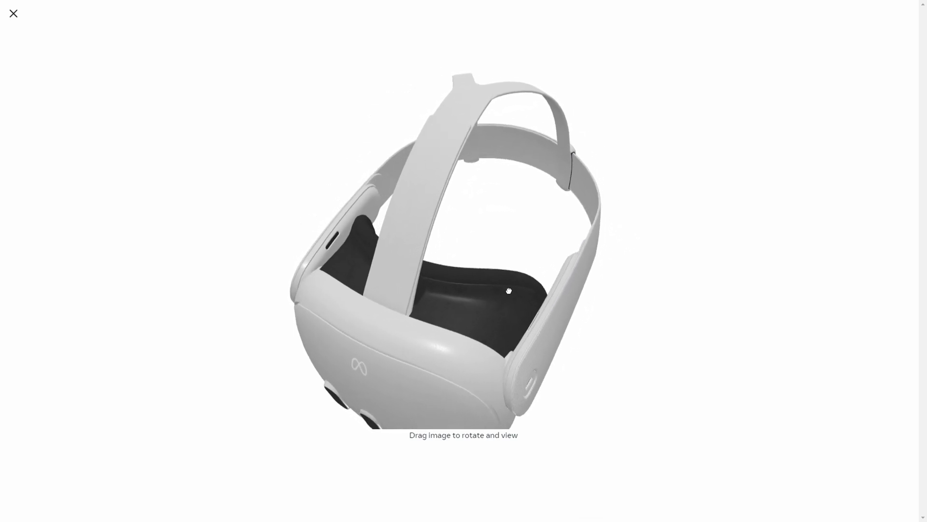
drag(509, 290, 567, 243)
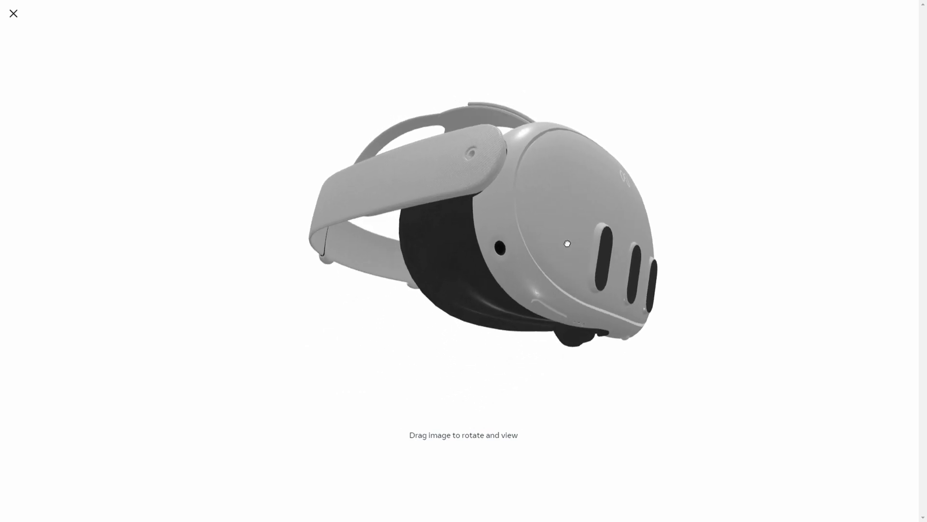
drag(567, 243, 521, 235)
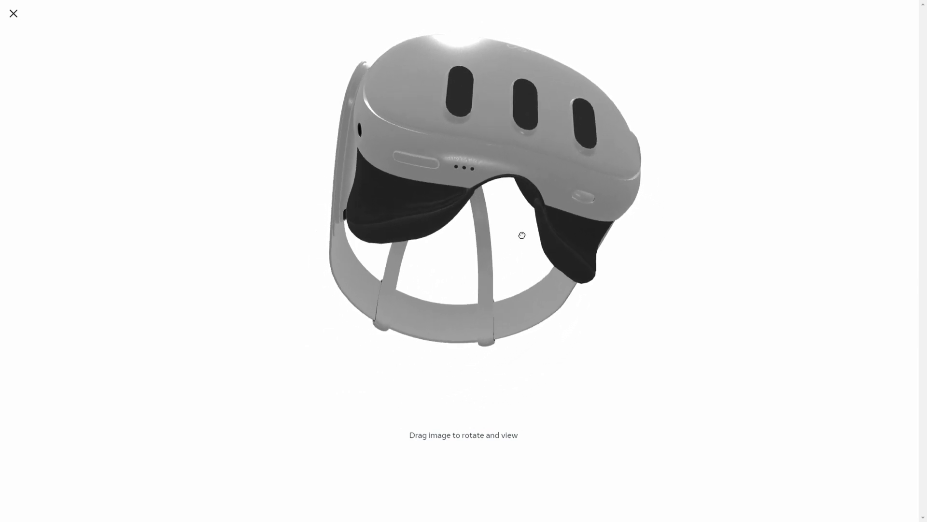
drag(523, 234, 559, 272)
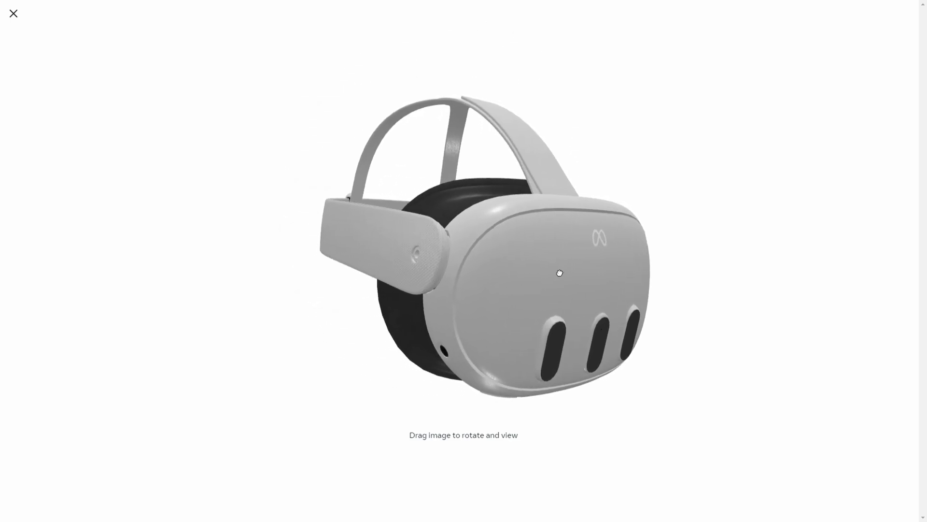
drag(559, 272, 471, 226)
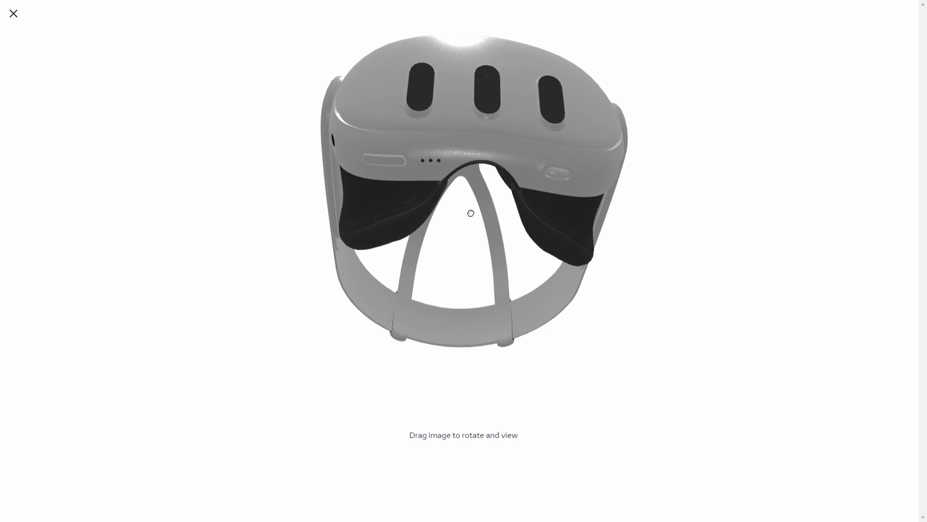
drag(470, 213, 462, 197)
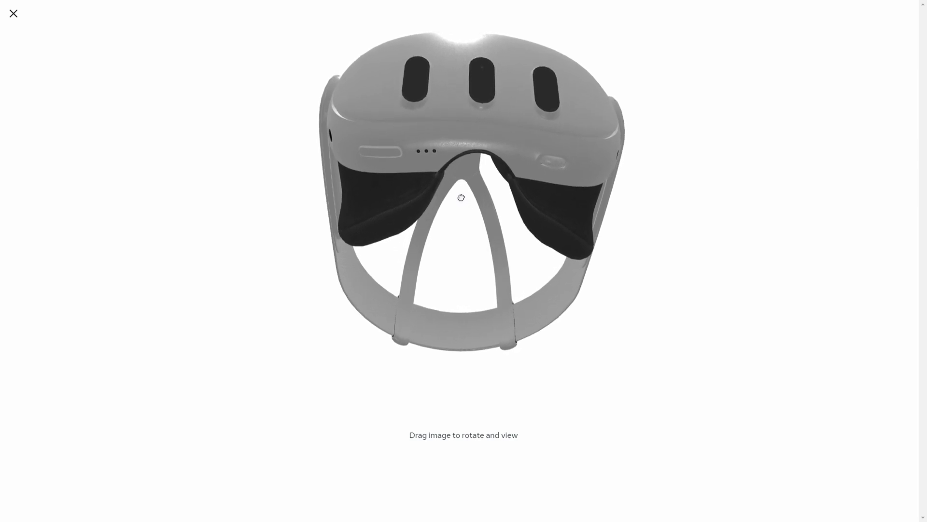
drag(461, 197, 422, 183)
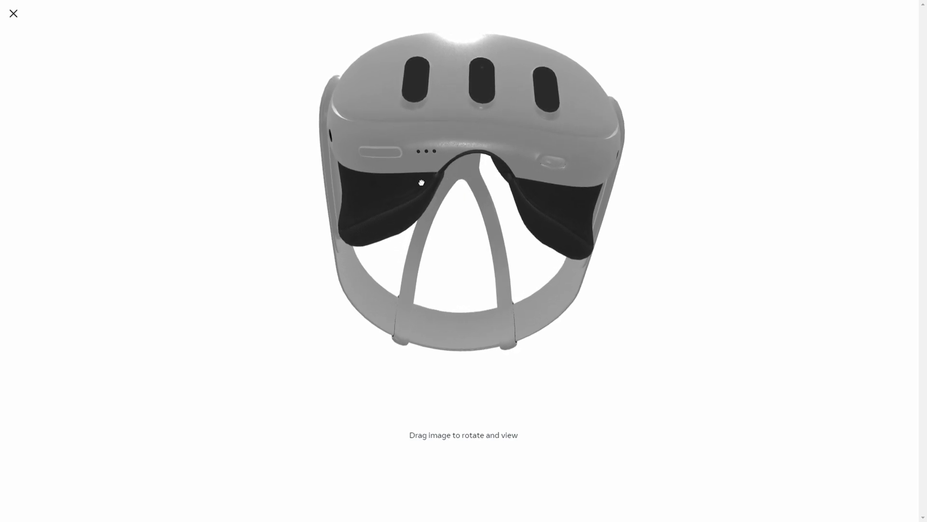
- Spin the headset through side profile, front, back strap and rear views, ending tilted to show the front from below
drag(422, 183, 457, 211)
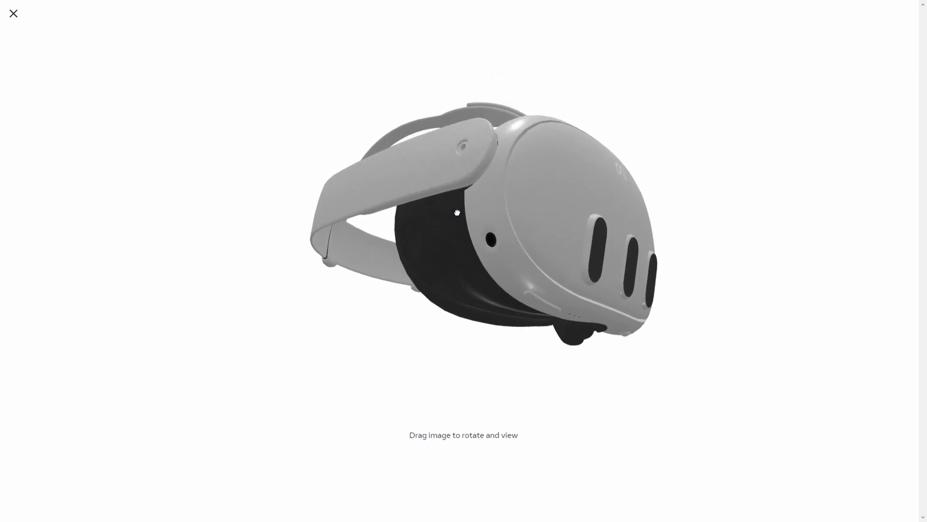
drag(457, 213, 500, 199)
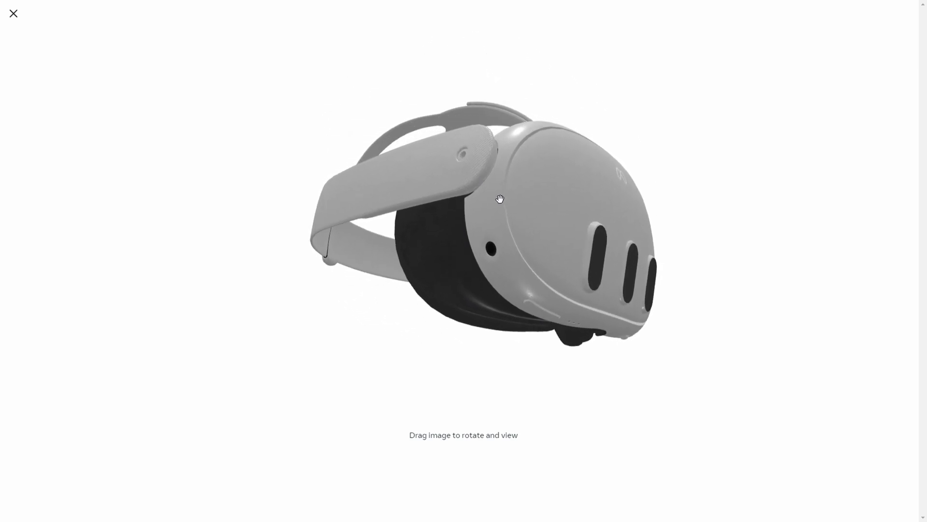
drag(500, 199, 454, 207)
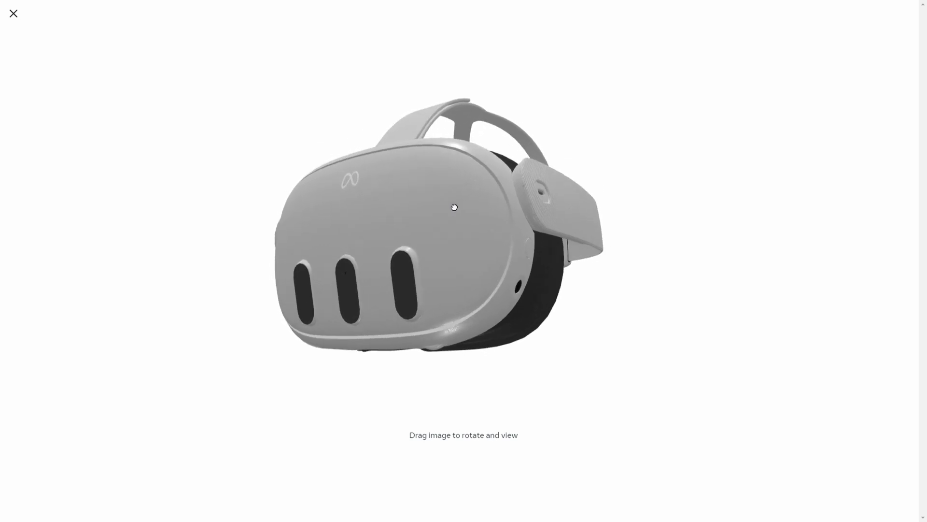
drag(454, 207, 446, 225)
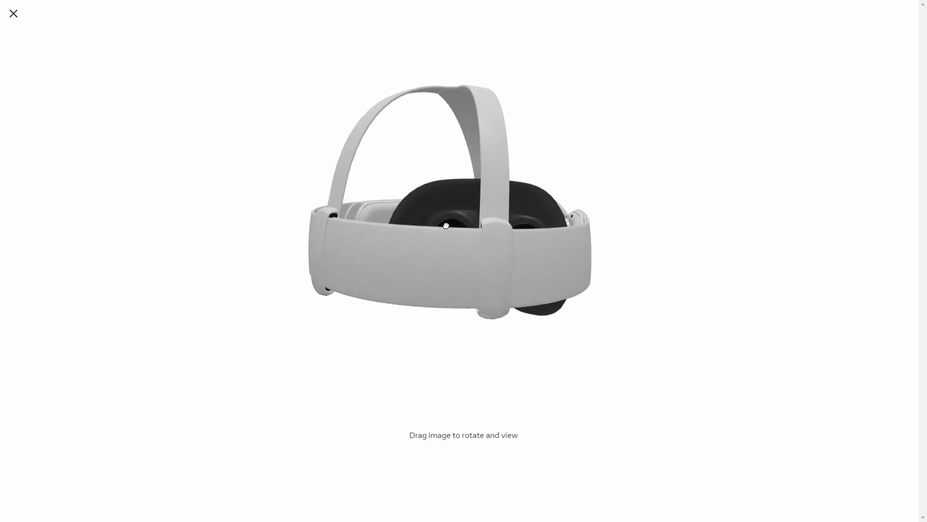
drag(446, 226, 493, 249)
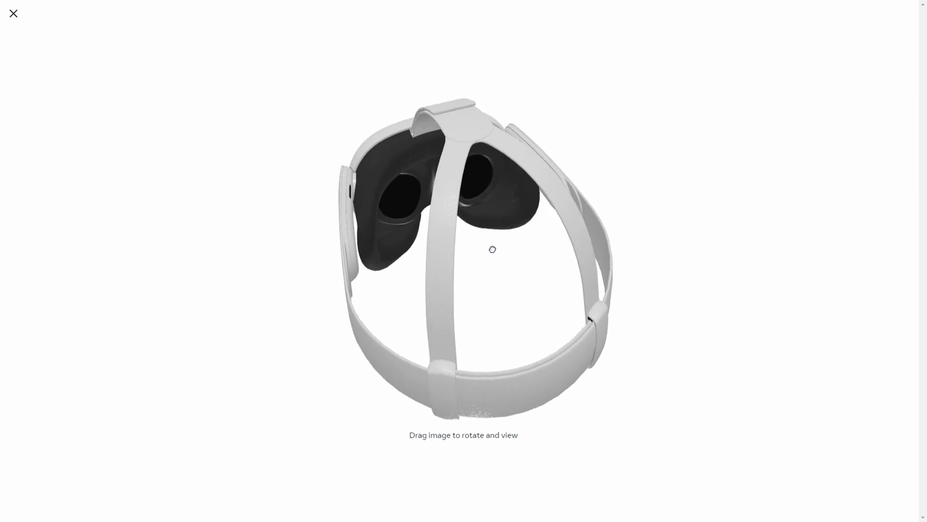
drag(491, 249, 360, 306)
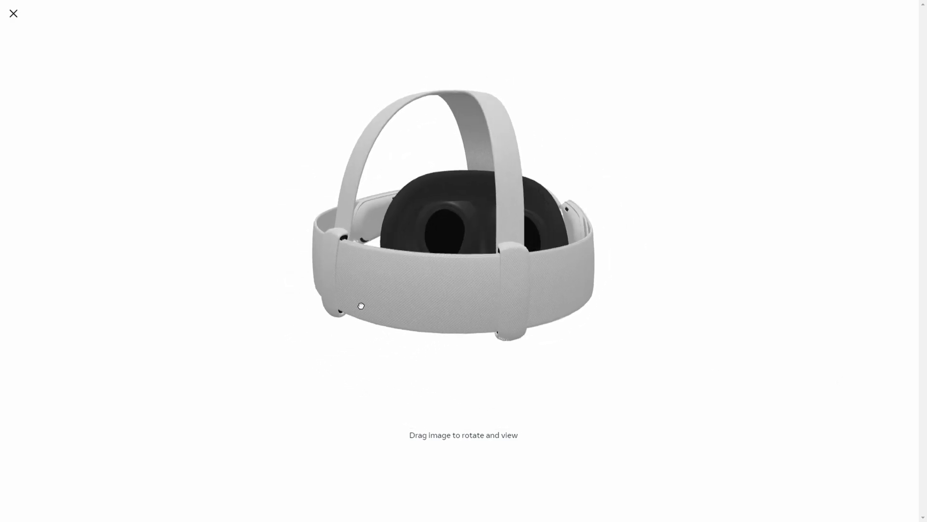
drag(361, 305, 565, 227)
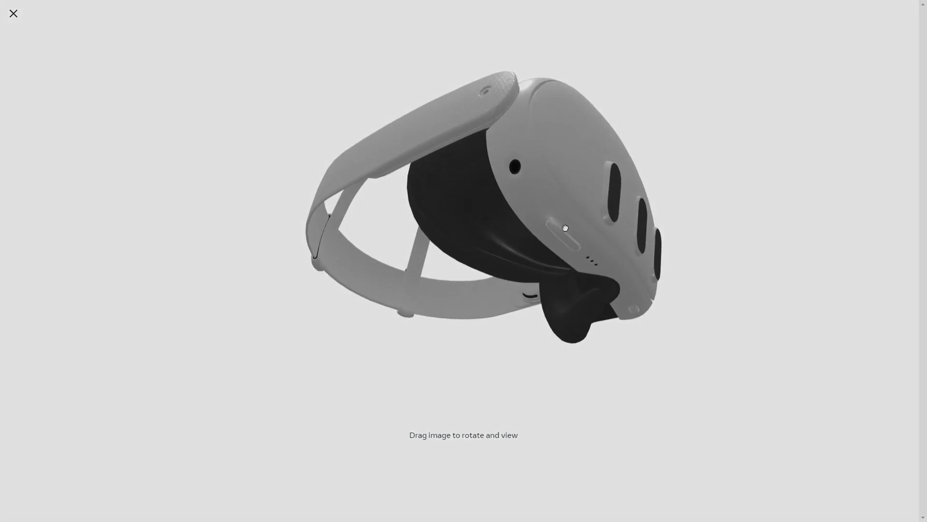
drag(565, 228, 503, 241)
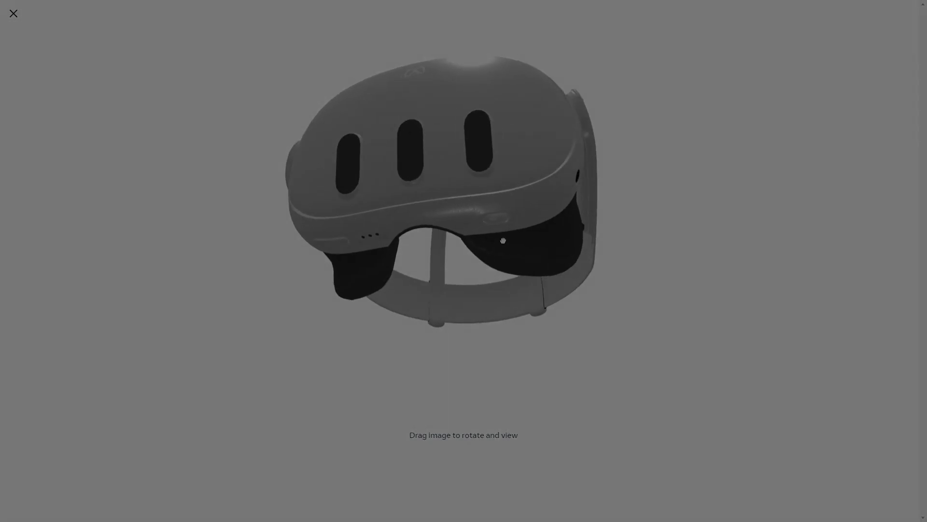